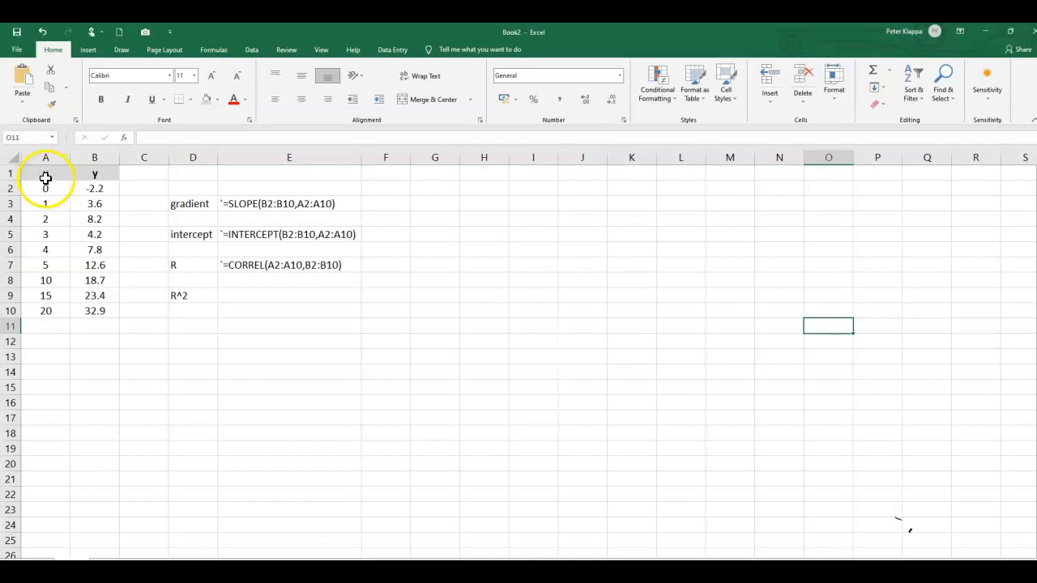
# - Select the x and y data in A1:B10 and go to the Insert tab's chart options
pyautogui.click(46, 173)
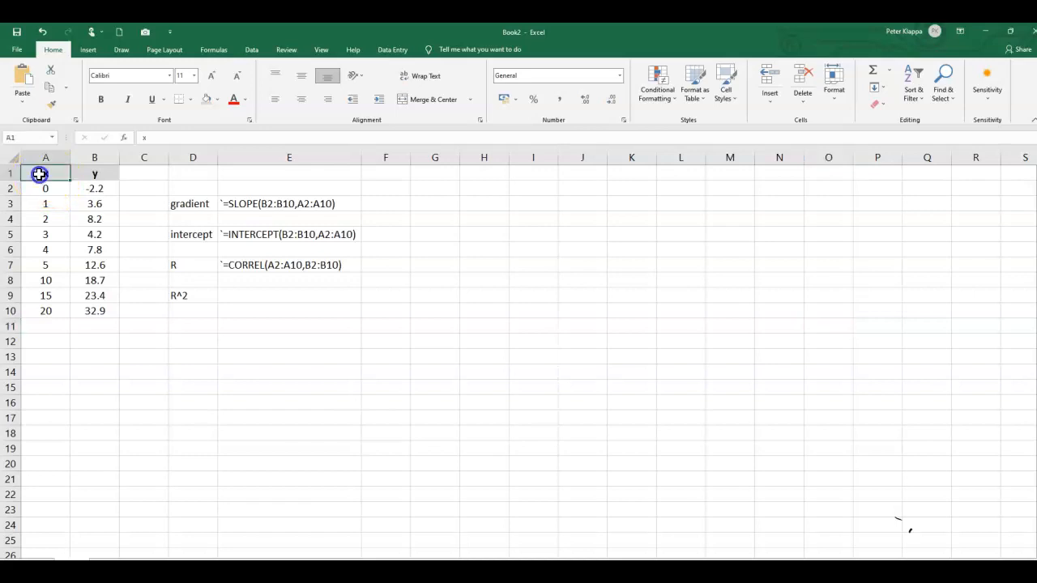
pyautogui.moveTo(39, 173); pyautogui.dragTo(92, 310)
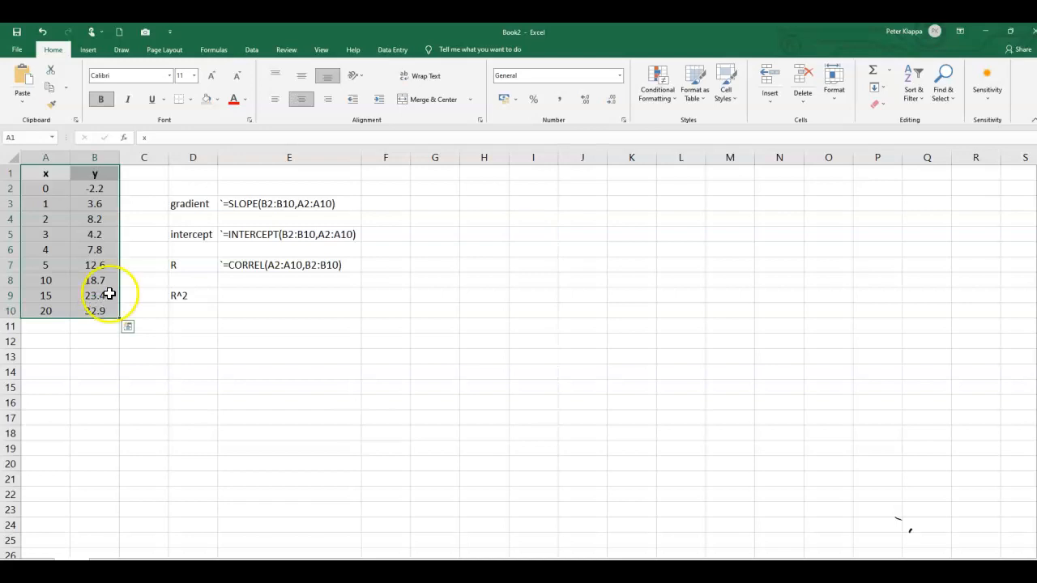
pyautogui.click(88, 49)
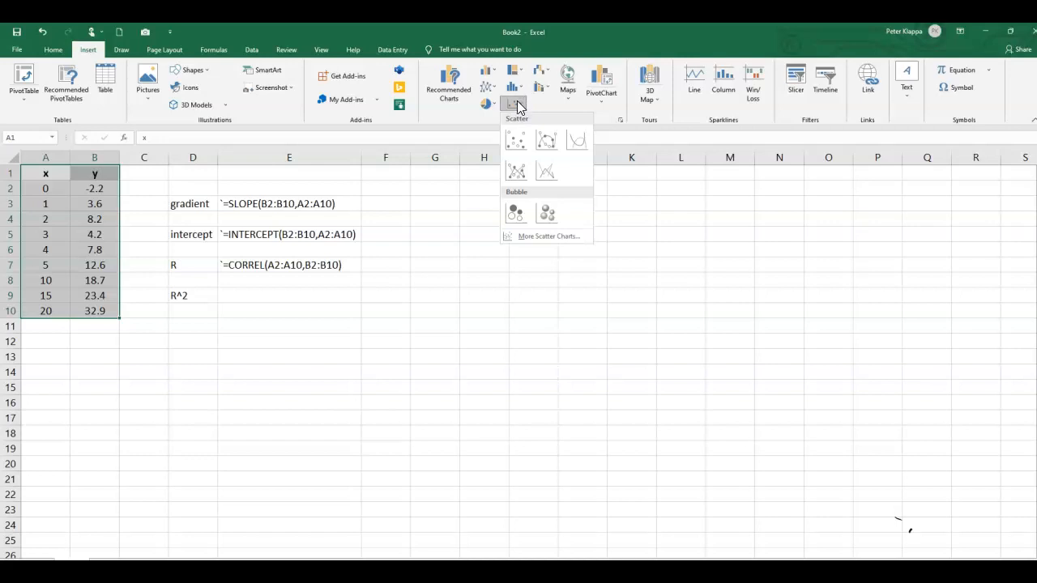
# - Insert the first Scatter chart plotting y against x, then return to the sheet
pyautogui.click(516, 141)
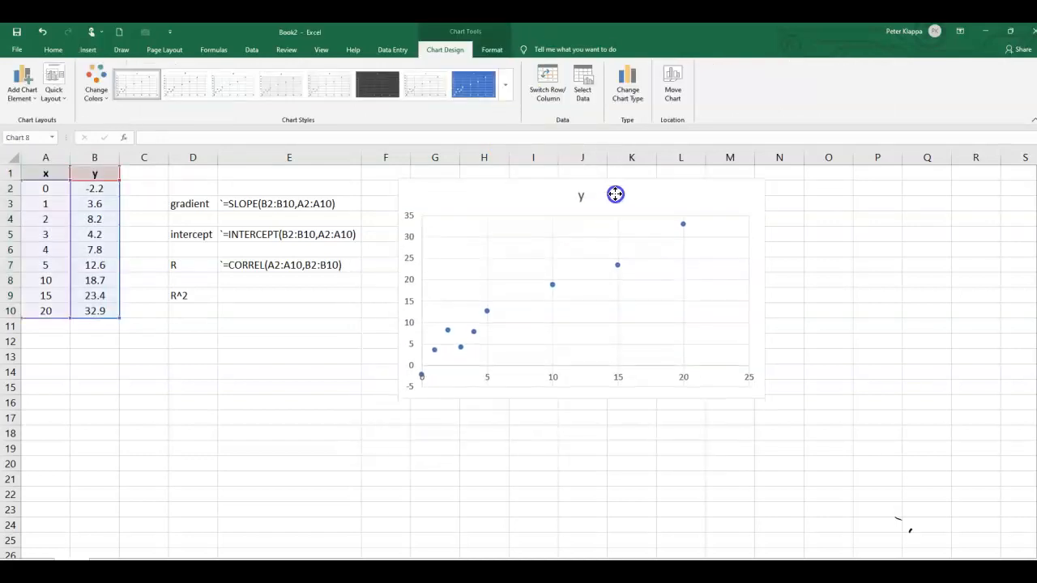
pyautogui.click(615, 194)
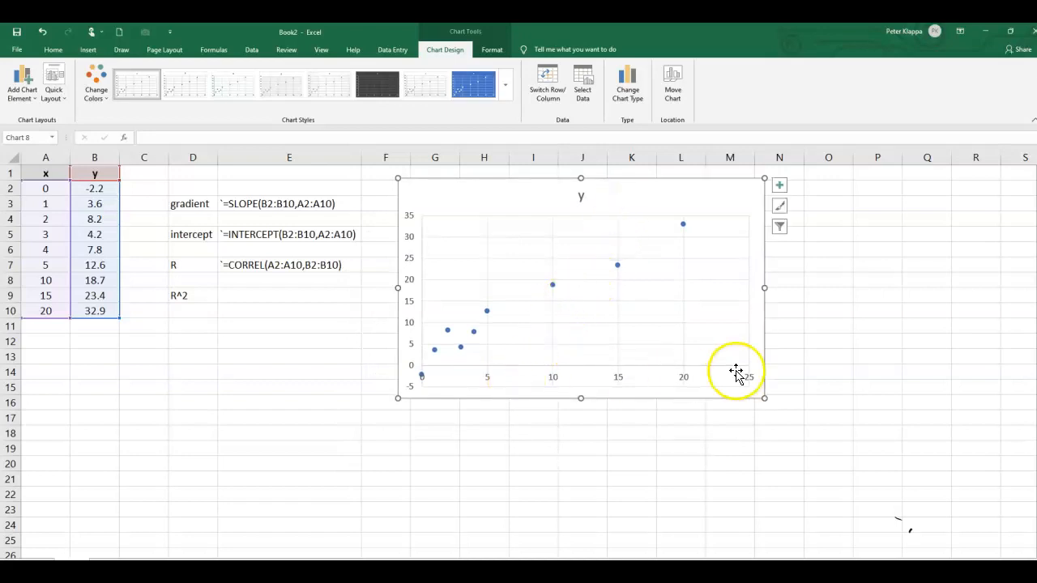
pyautogui.click(778, 463)
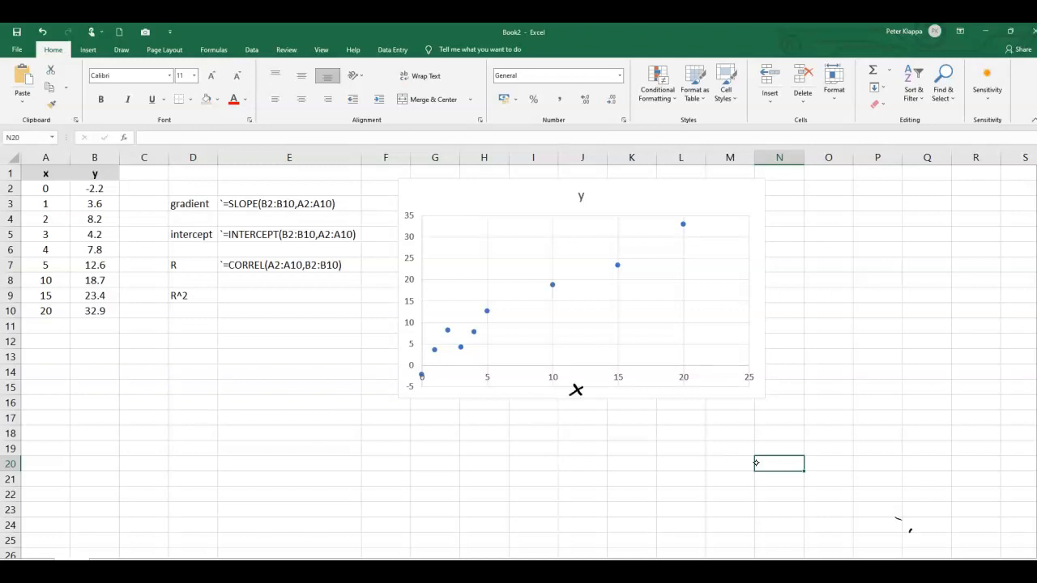
pyautogui.moveTo(404, 198)
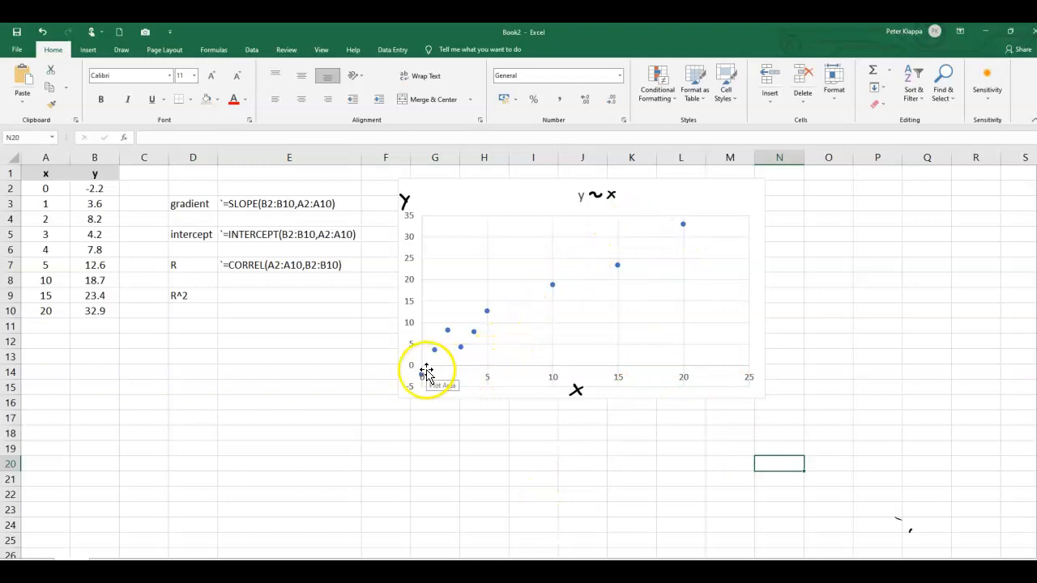
pyautogui.moveTo(527, 327)
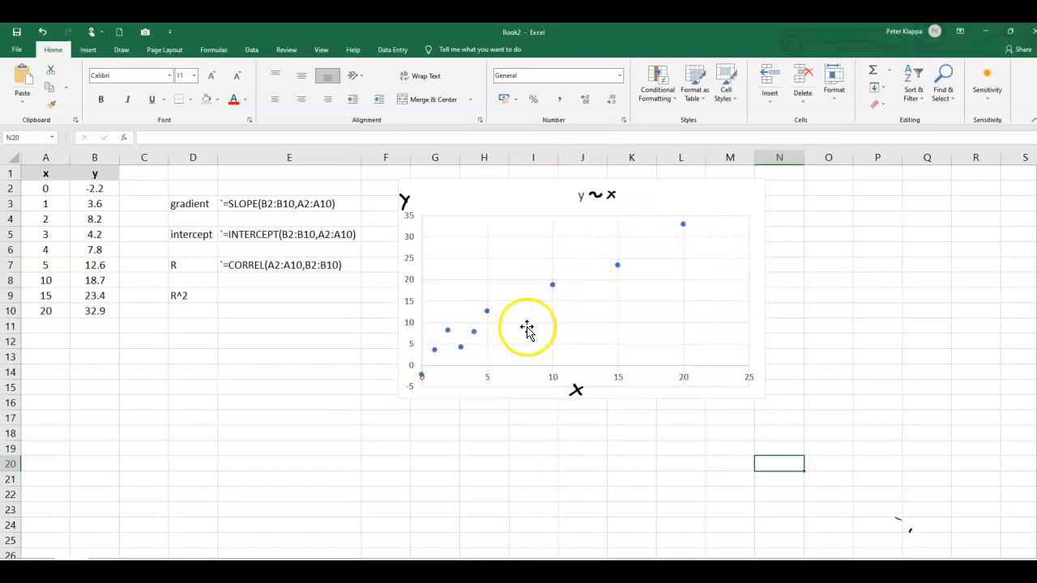
pyautogui.moveTo(474, 334)
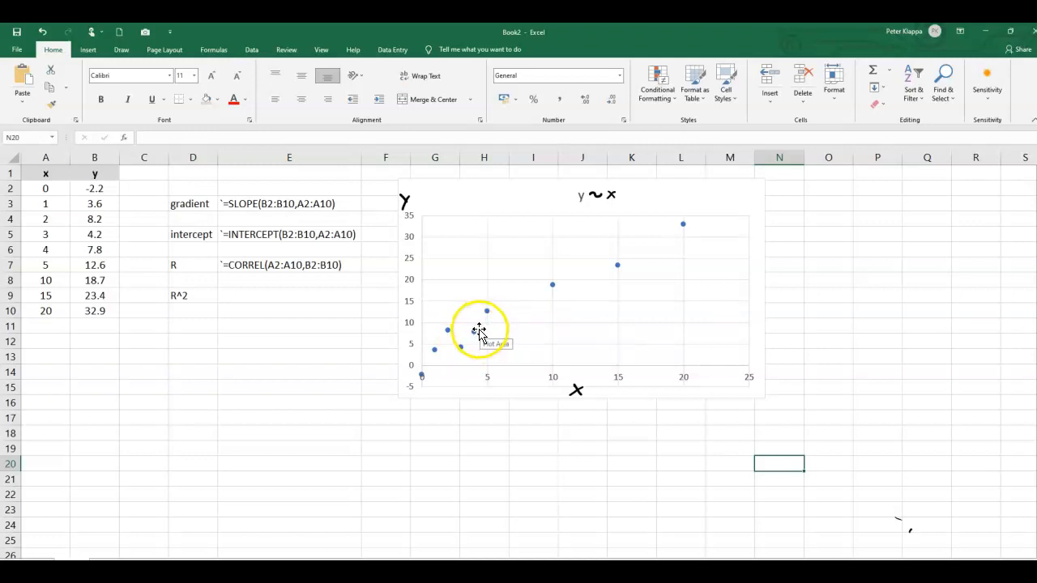
pyautogui.moveTo(478, 333)
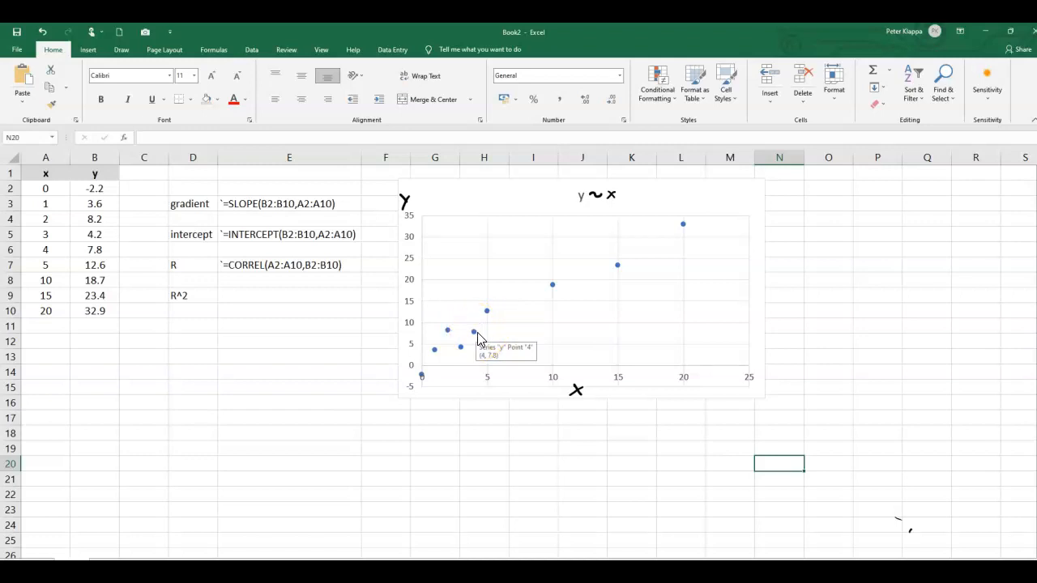
# - Add a linear trendline to the scatter data series from its right-click menu
pyautogui.rightClick(474, 330)
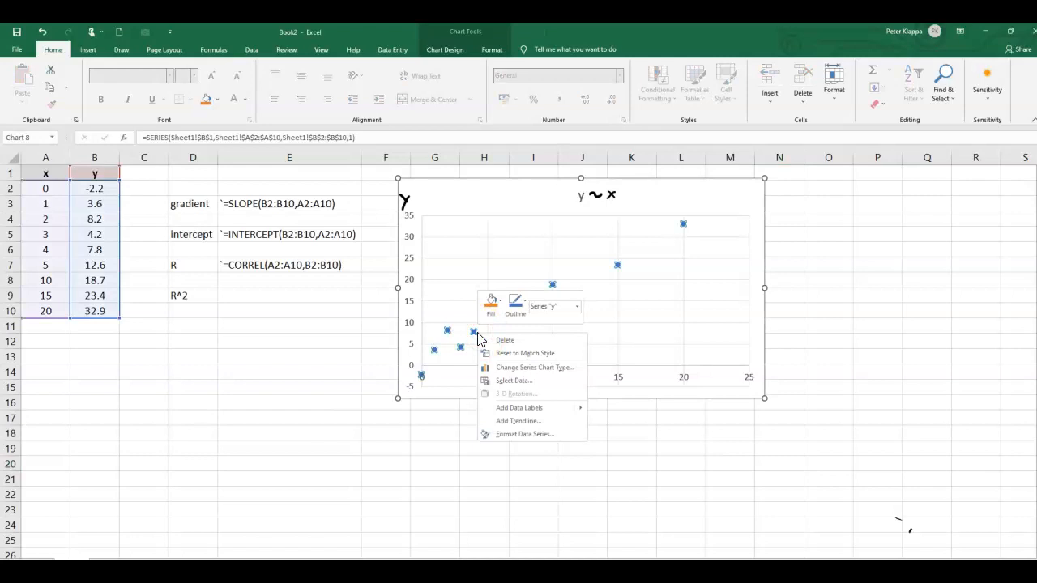
pyautogui.moveTo(530, 421)
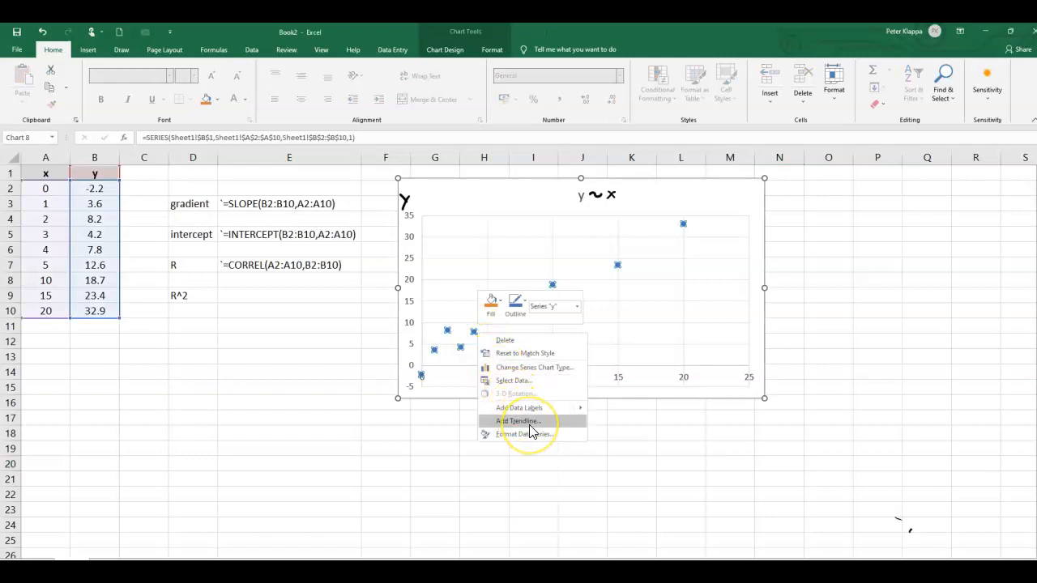
pyautogui.click(517, 420)
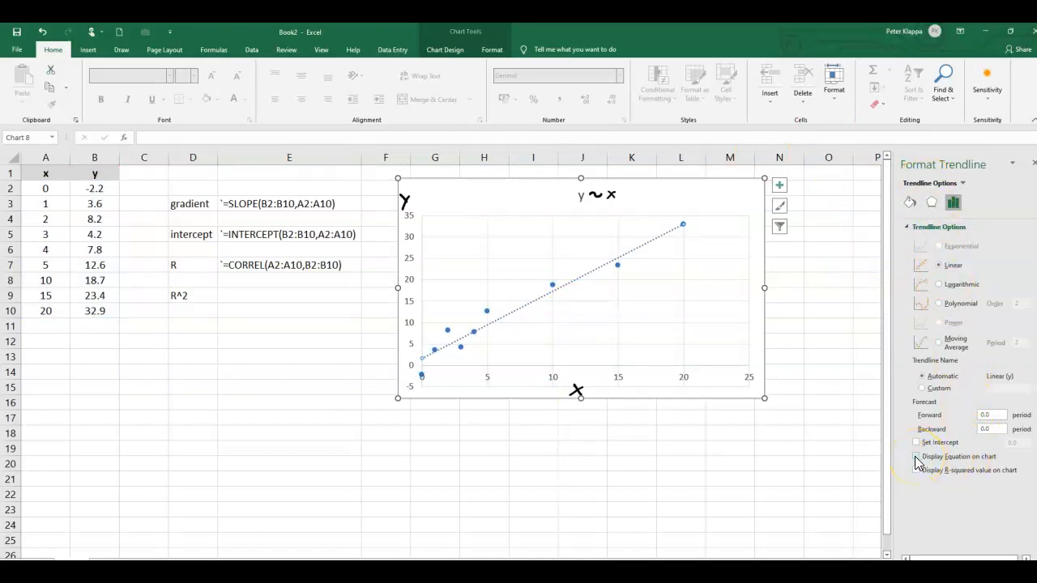
# - Display the trendline equation y = 1.5653x + 1.6982 and R² = 0.953 on the chart
pyautogui.click(915, 457)
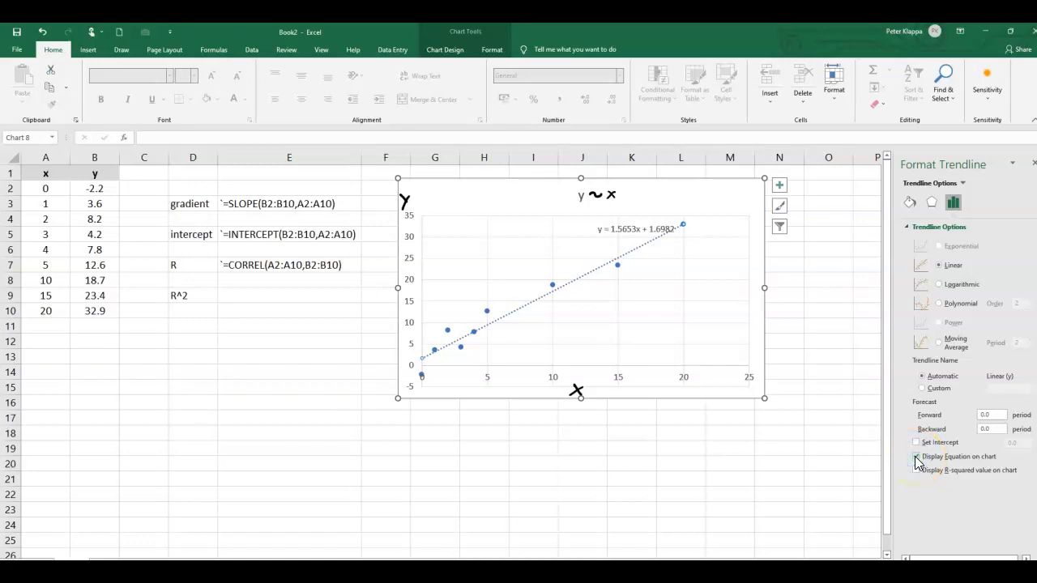
pyautogui.click(916, 456)
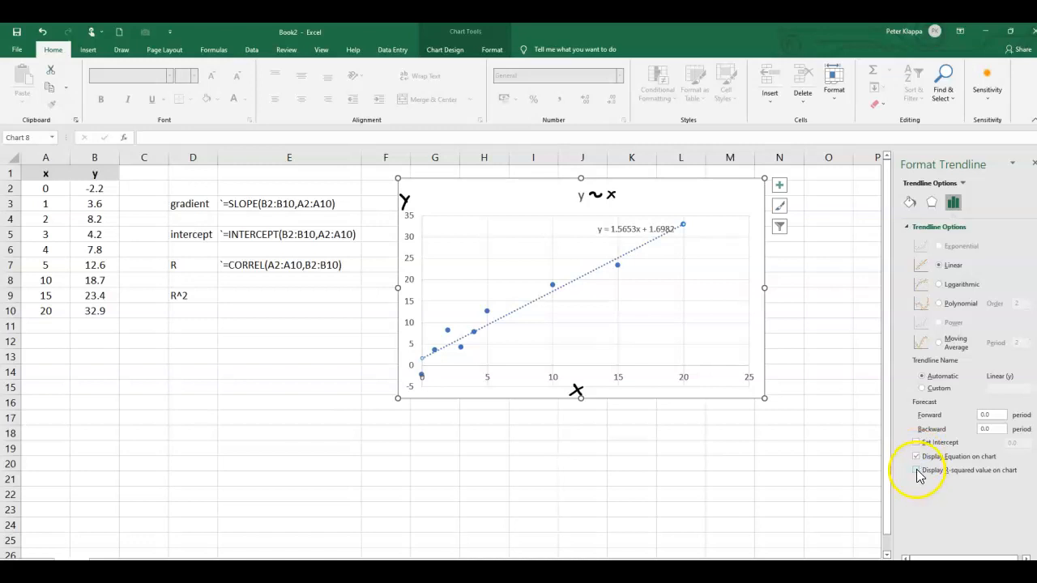
pyautogui.click(917, 469)
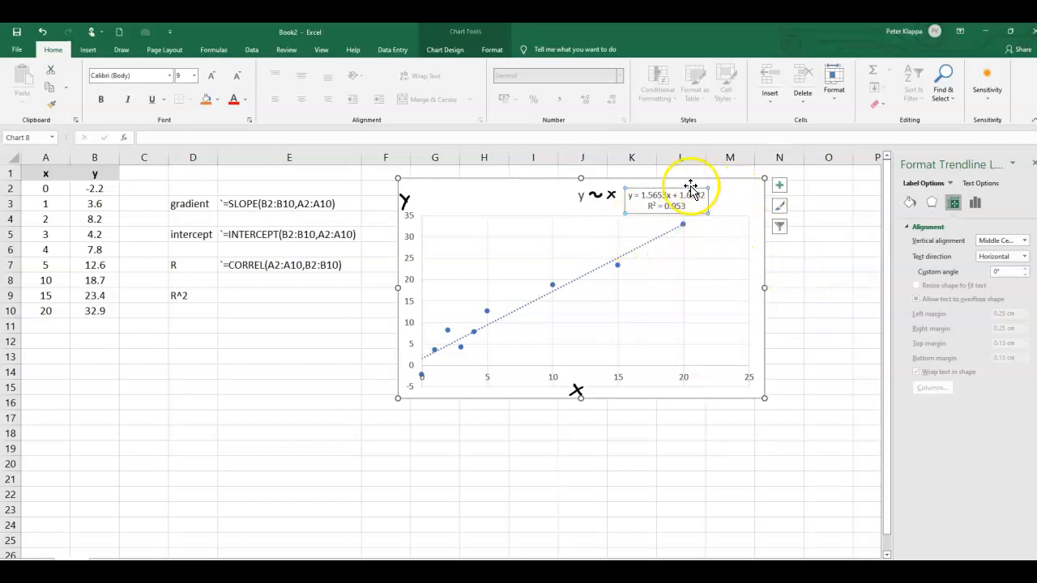
pyautogui.moveTo(435, 362)
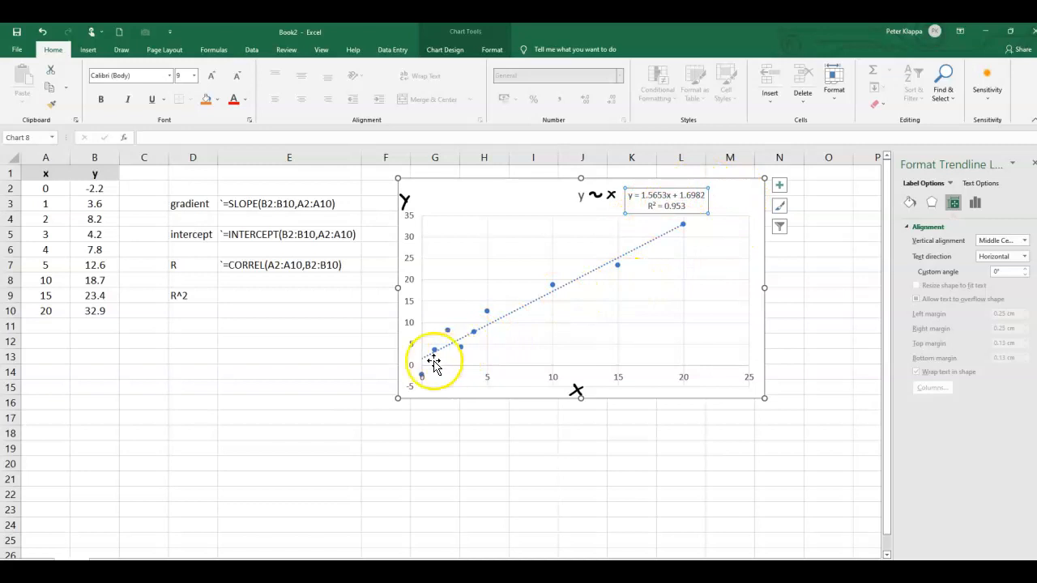
pyautogui.moveTo(541, 314)
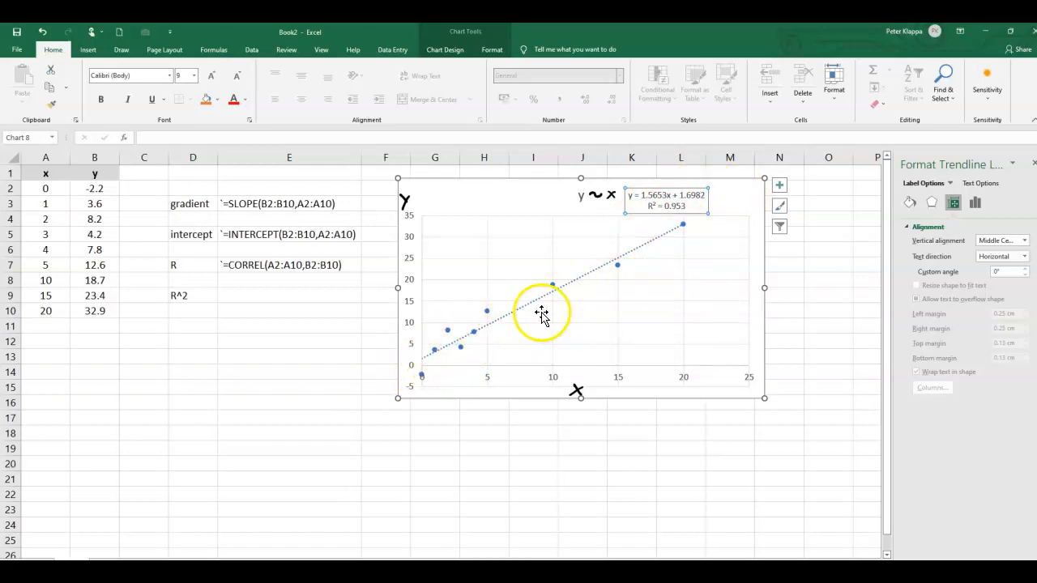
pyautogui.moveTo(662, 245)
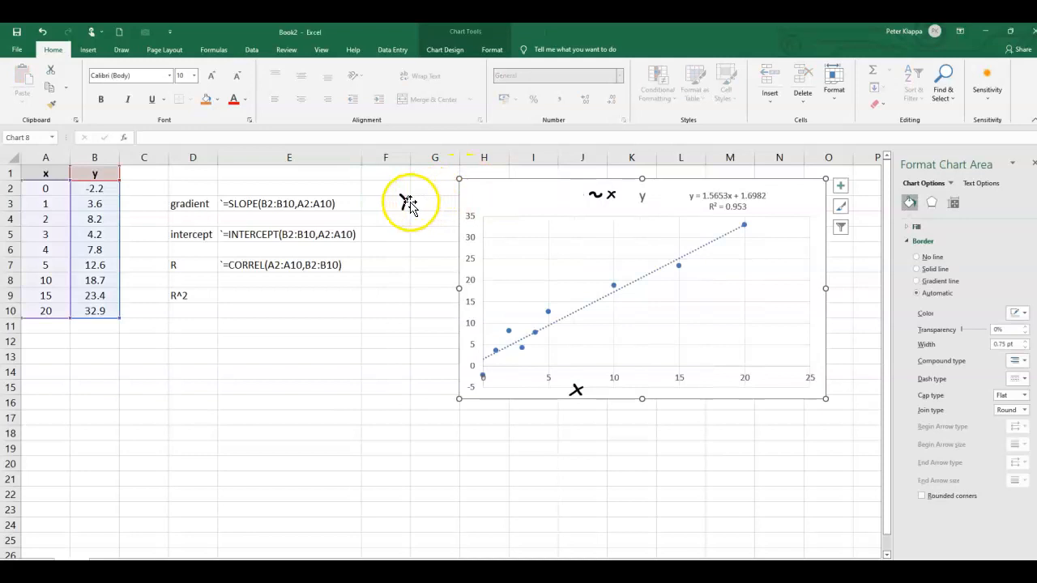
pyautogui.click(425, 205)
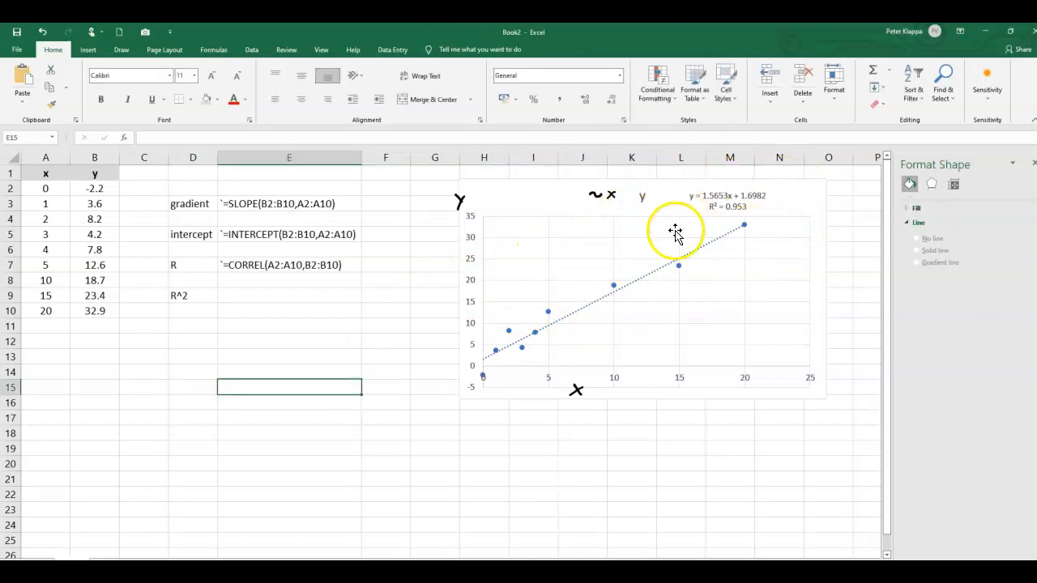
pyautogui.moveTo(496, 372)
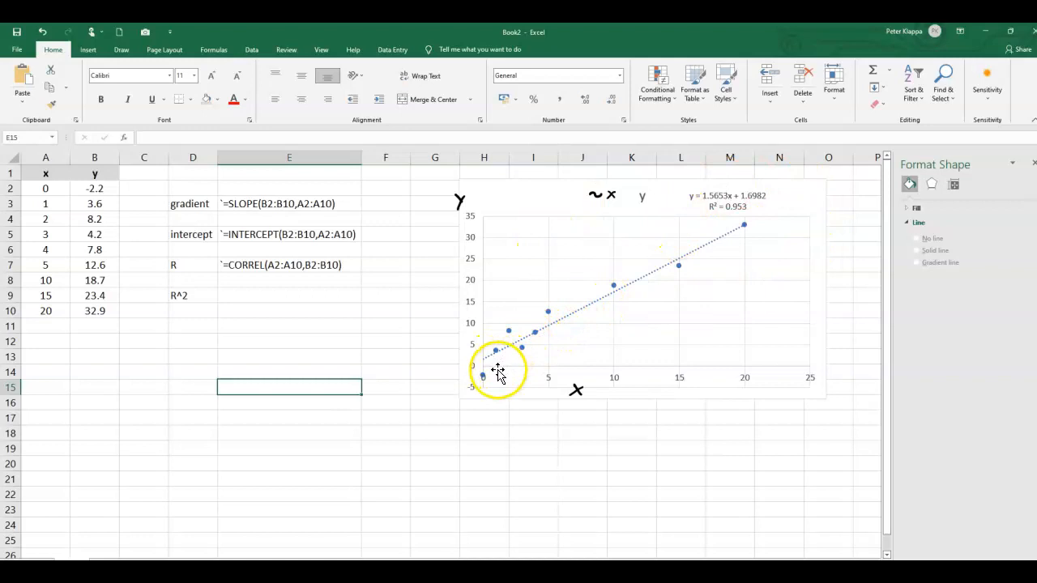
pyautogui.moveTo(500, 374)
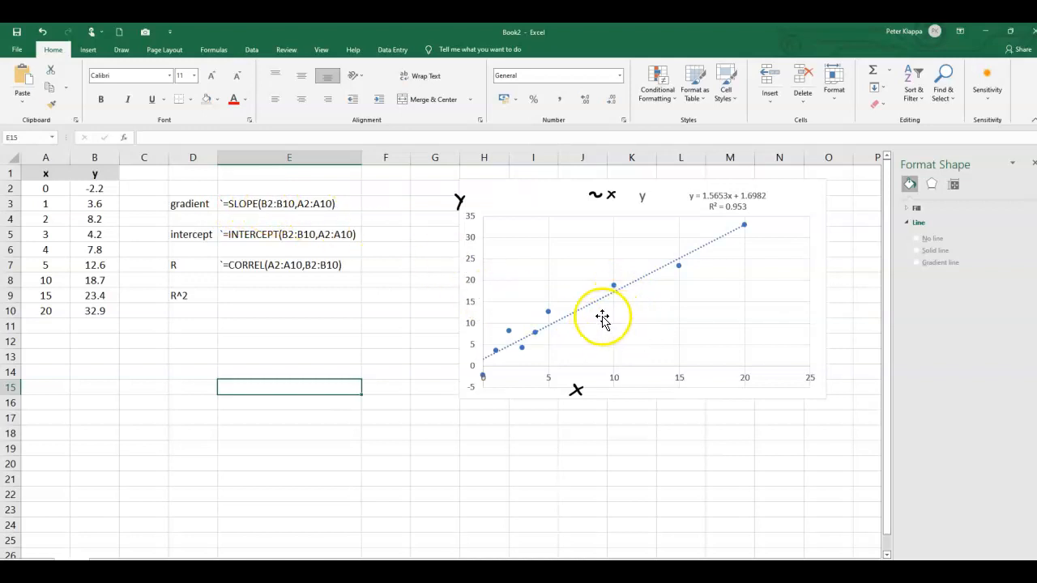
pyautogui.moveTo(570, 321)
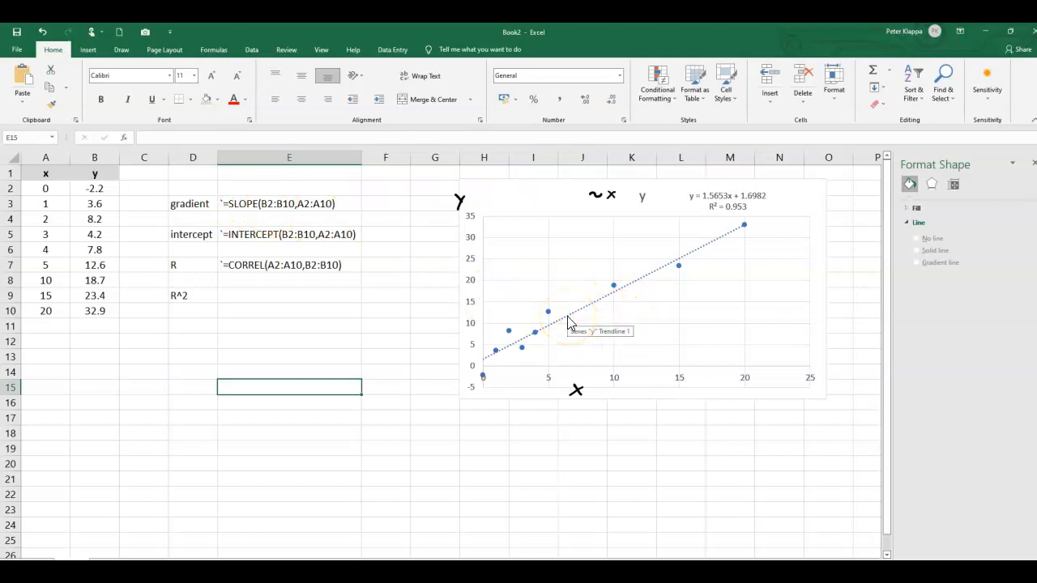
pyautogui.moveTo(397, 200)
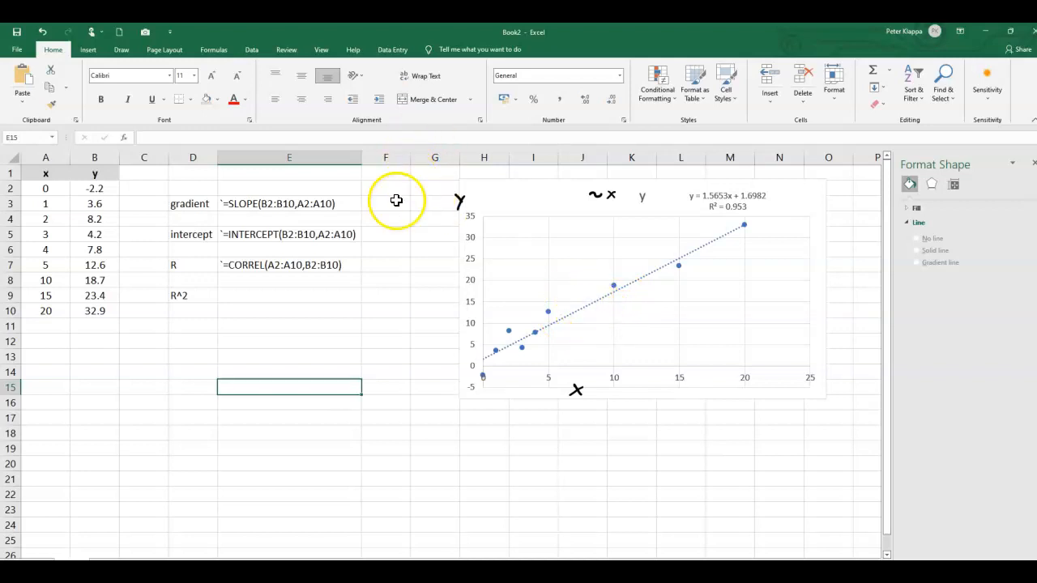
# - Enter =SLOPE(B2:B10,A2:A10) in F3, returning a gradient of 1.56526
pyautogui.click(385, 203)
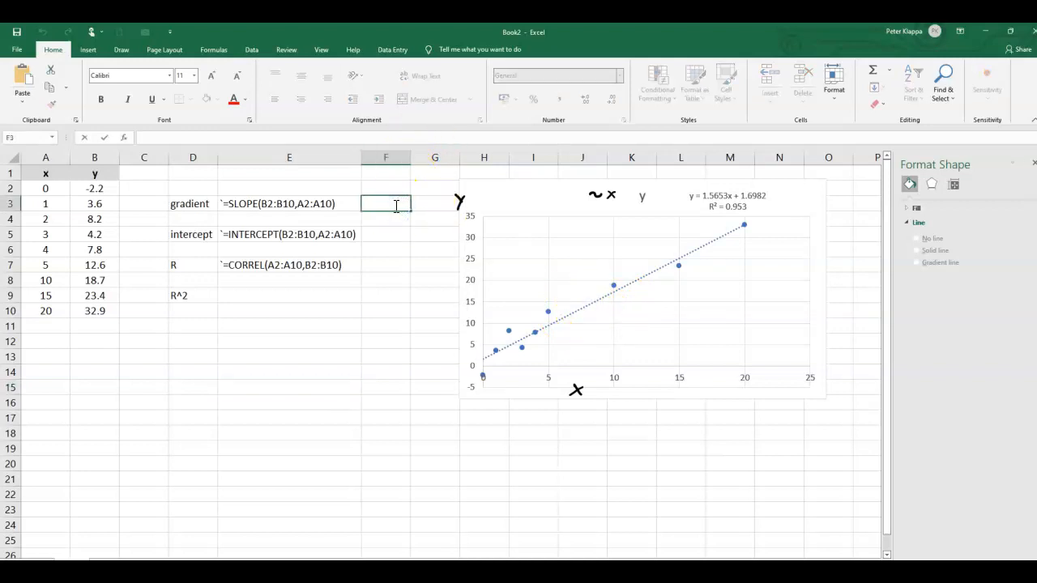
pyautogui.write('=slo')
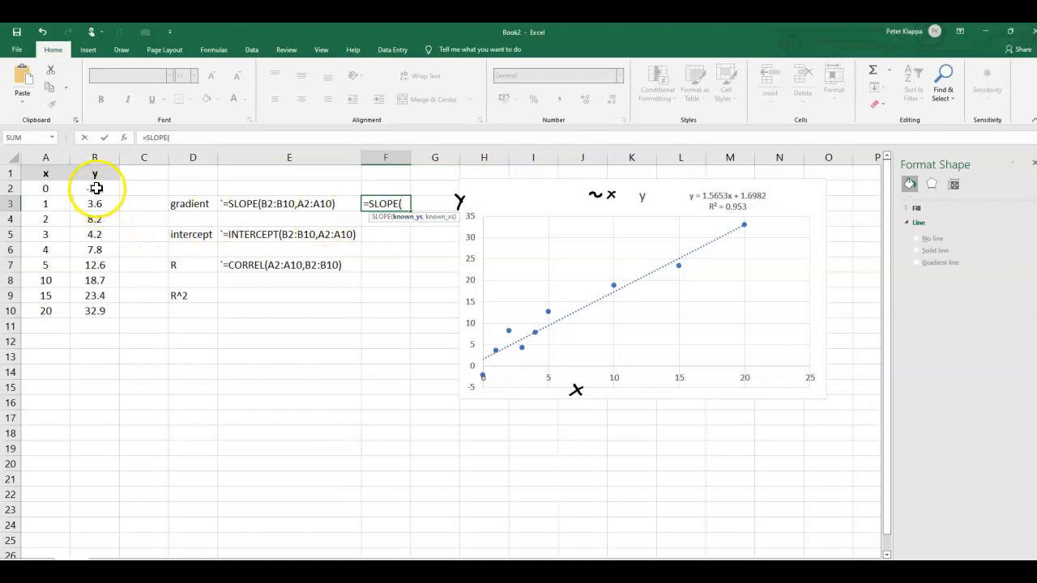
pyautogui.moveTo(95, 188); pyautogui.dragTo(95, 249)
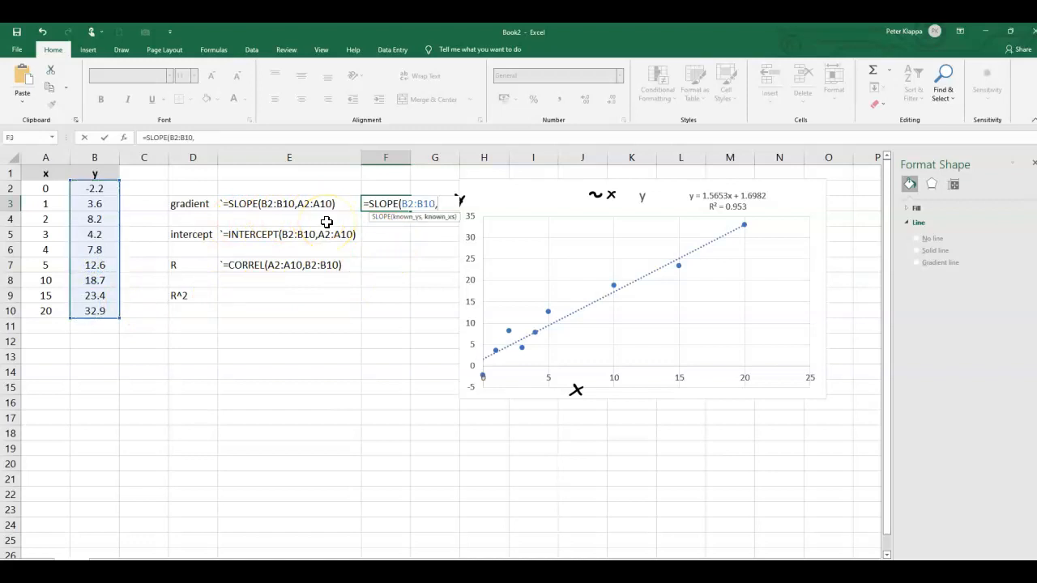
pyautogui.moveTo(132, 188)
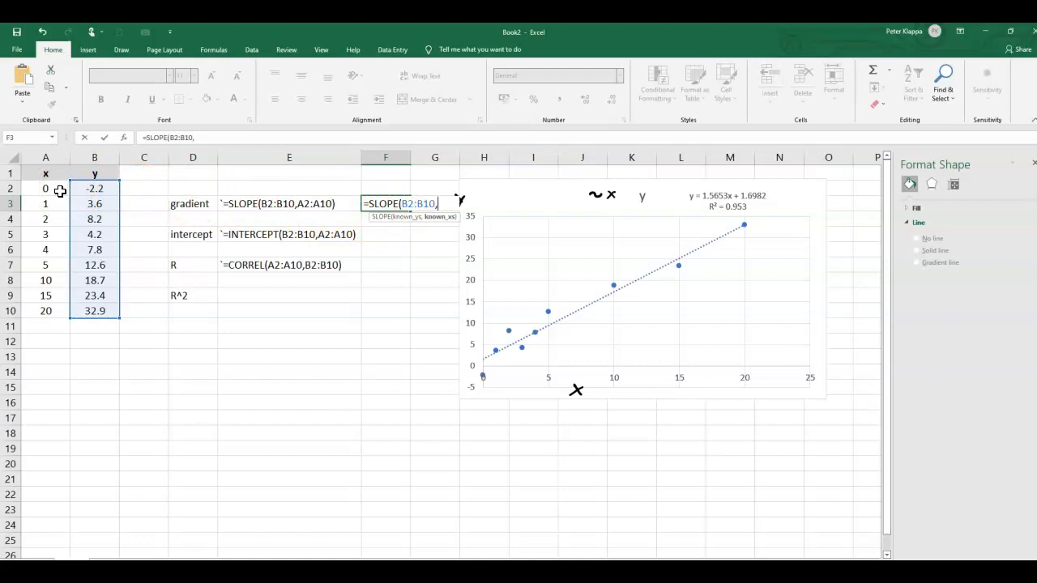
pyautogui.click(45, 188)
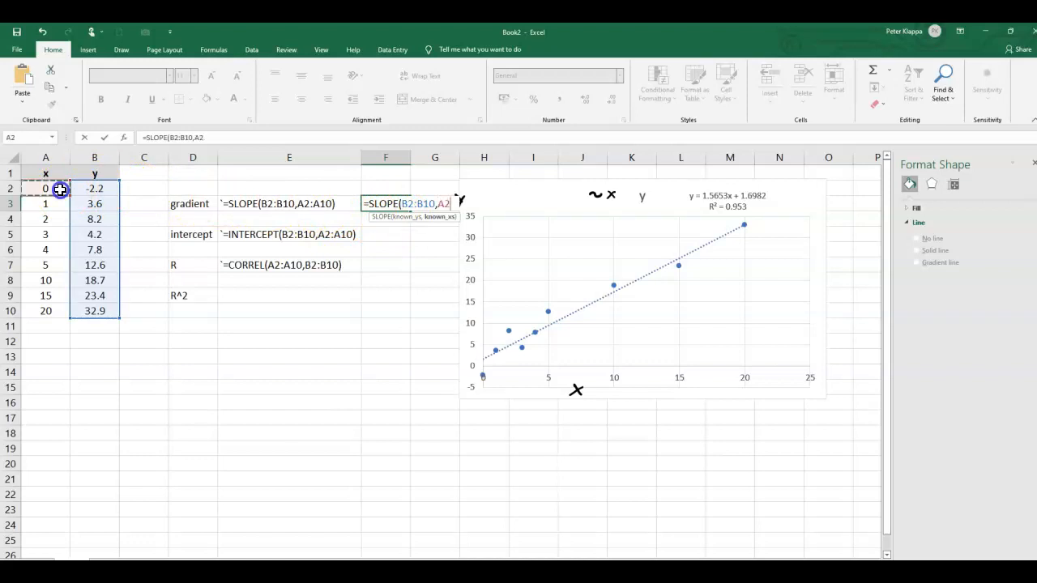
pyautogui.moveTo(45, 188); pyautogui.dragTo(46, 310)
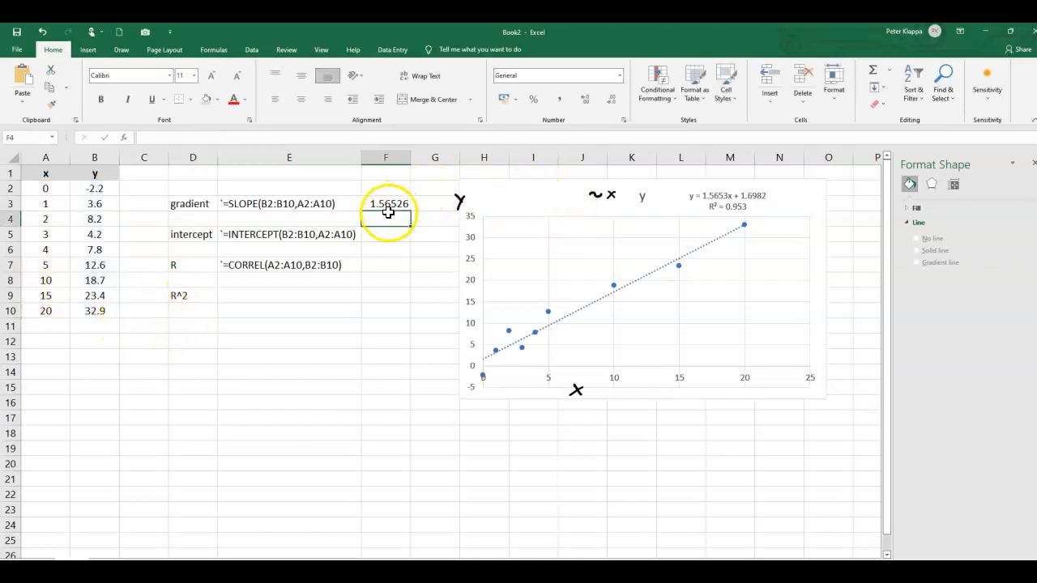
pyautogui.moveTo(715, 206)
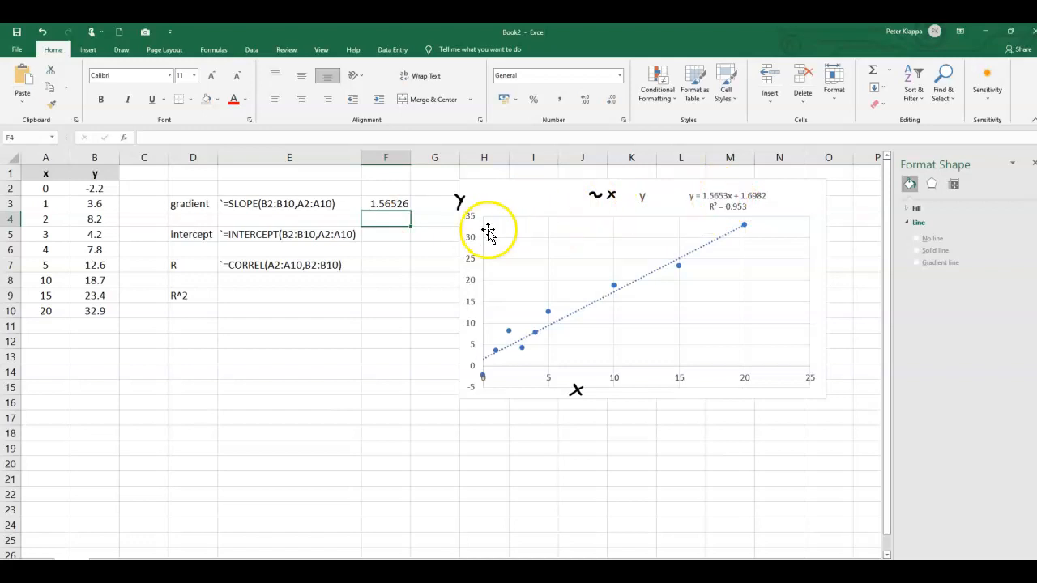
# - Enter =INTERCEPT(B2:B10,A2:A10) in F5, returning 1.69825
pyautogui.click(385, 234)
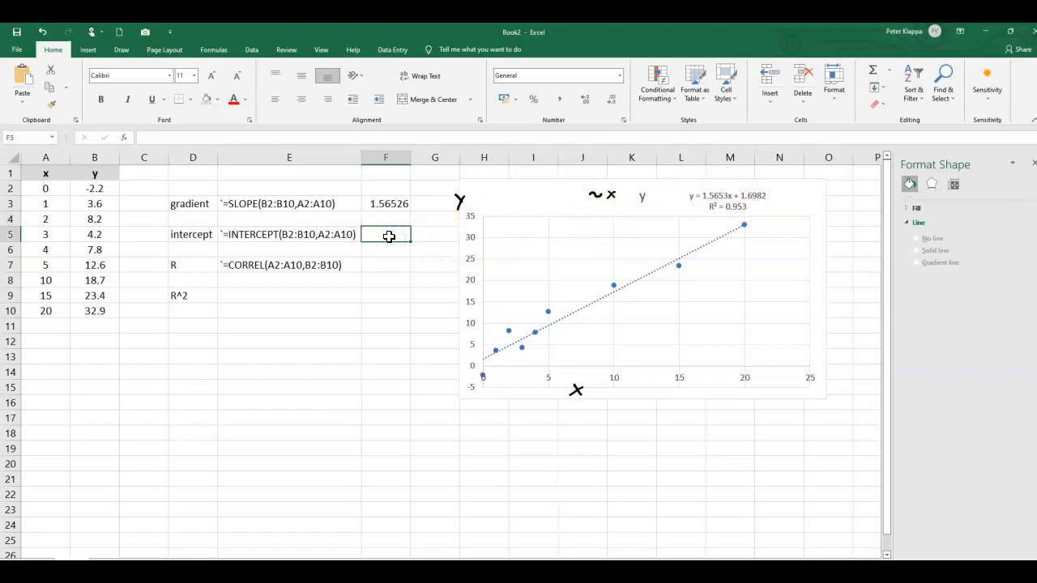
pyautogui.write('=')
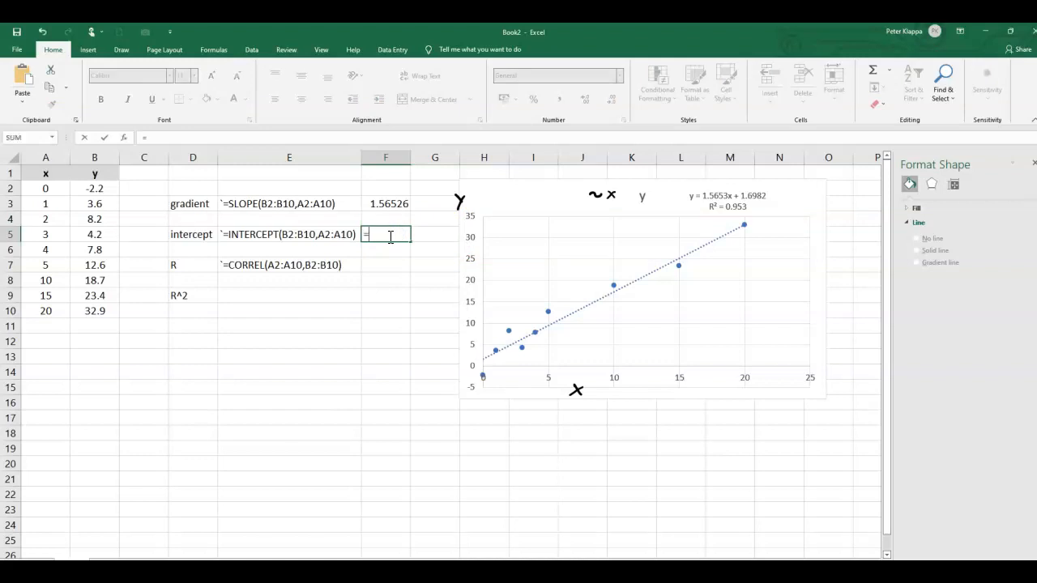
pyautogui.write('=inter')
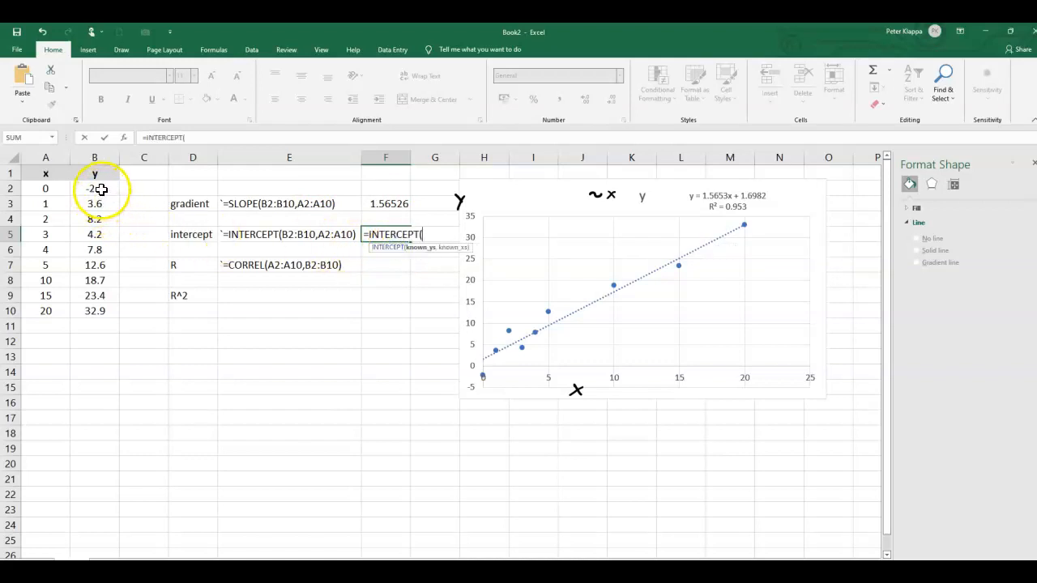
pyautogui.moveTo(95, 189); pyautogui.dragTo(95, 310)
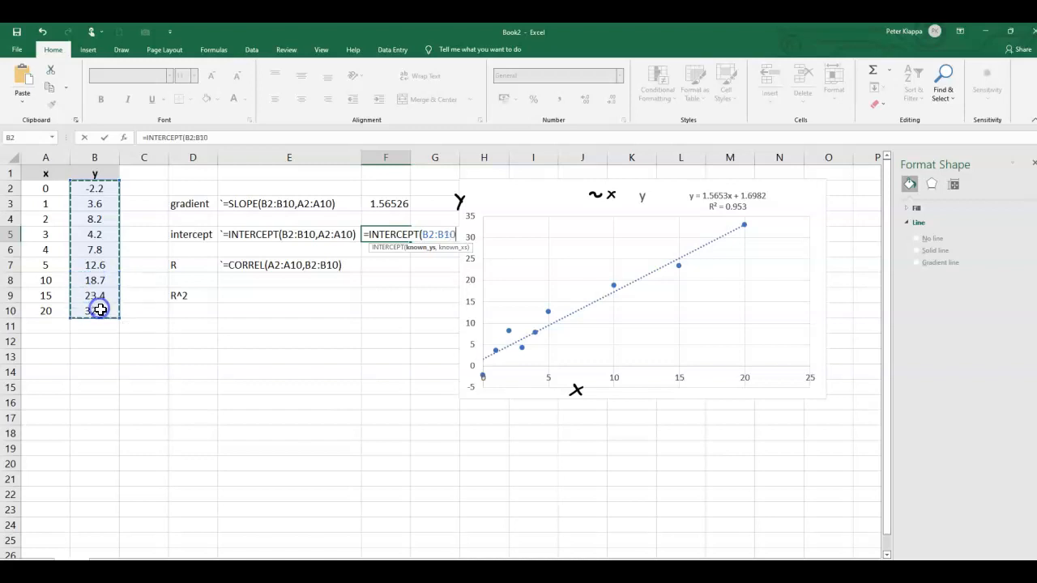
pyautogui.write(',')
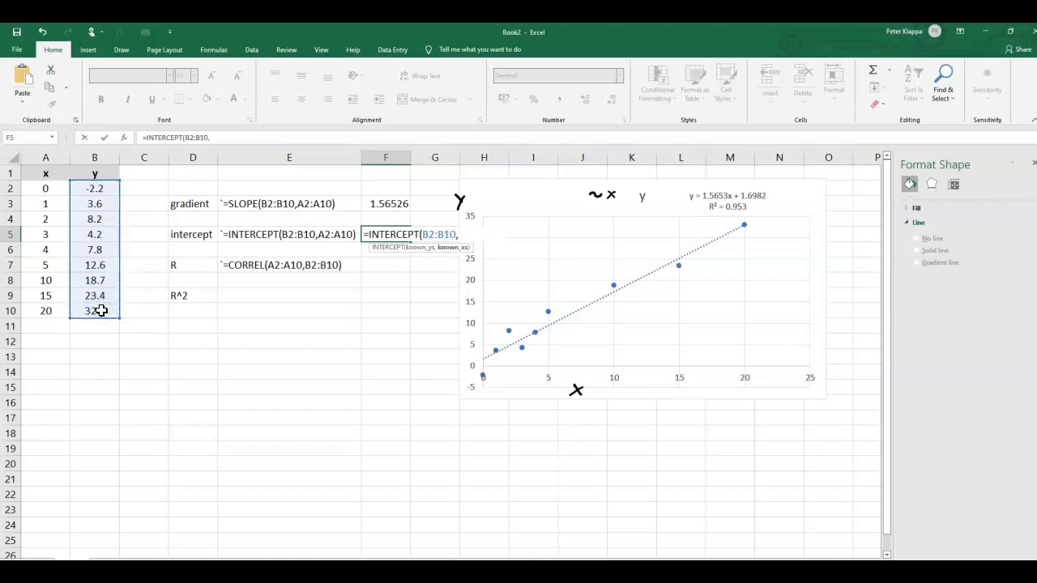
pyautogui.click(45, 188)
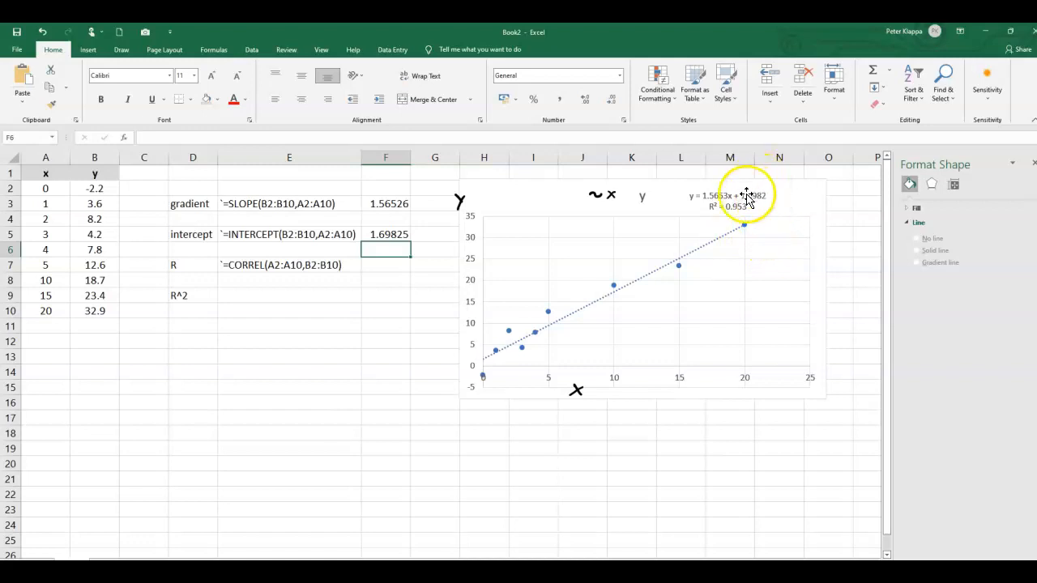
pyautogui.moveTo(754, 201)
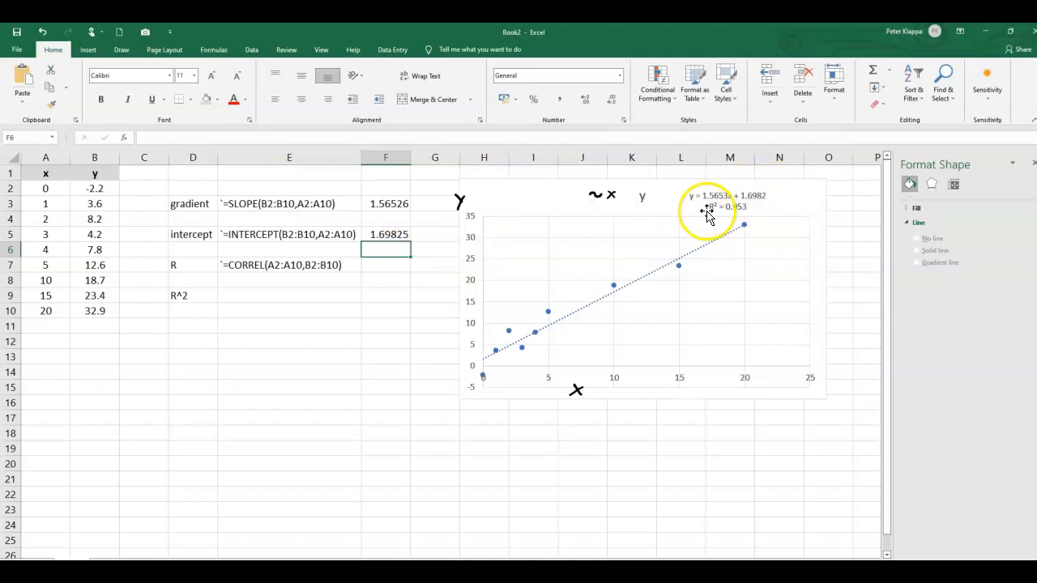
pyautogui.moveTo(298, 247)
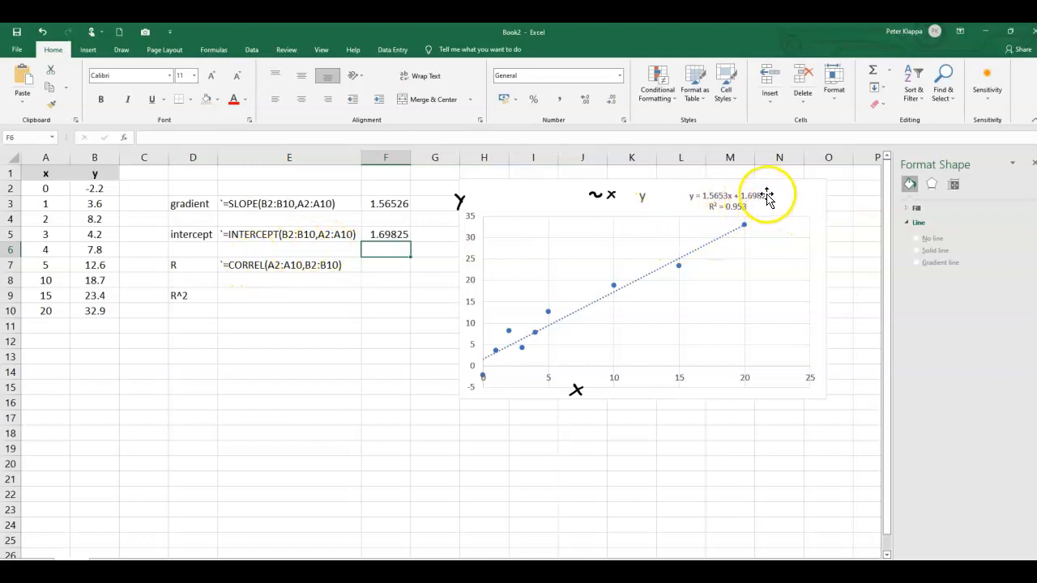
pyautogui.moveTo(766, 200)
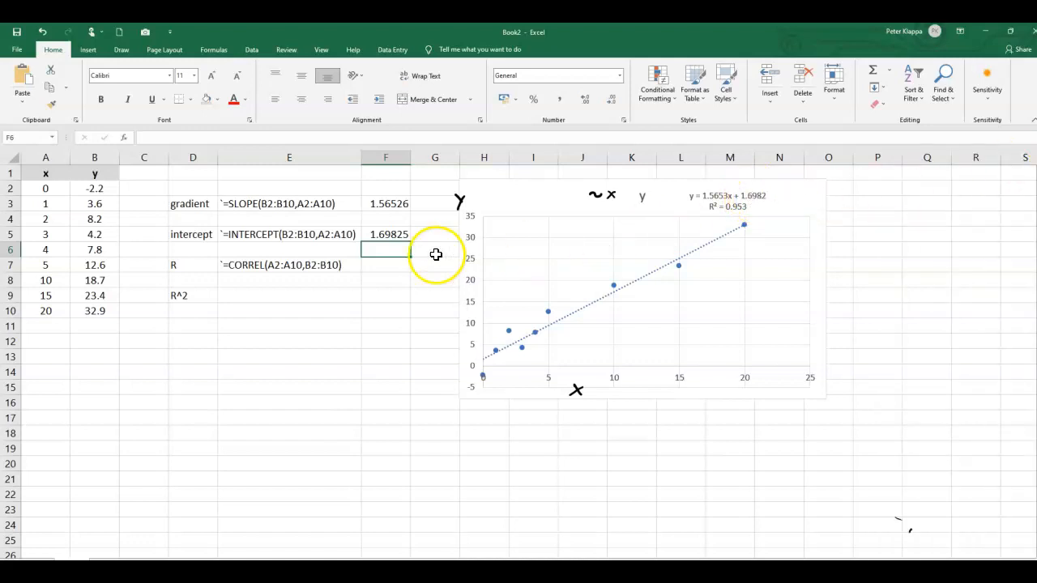
pyautogui.moveTo(295, 304)
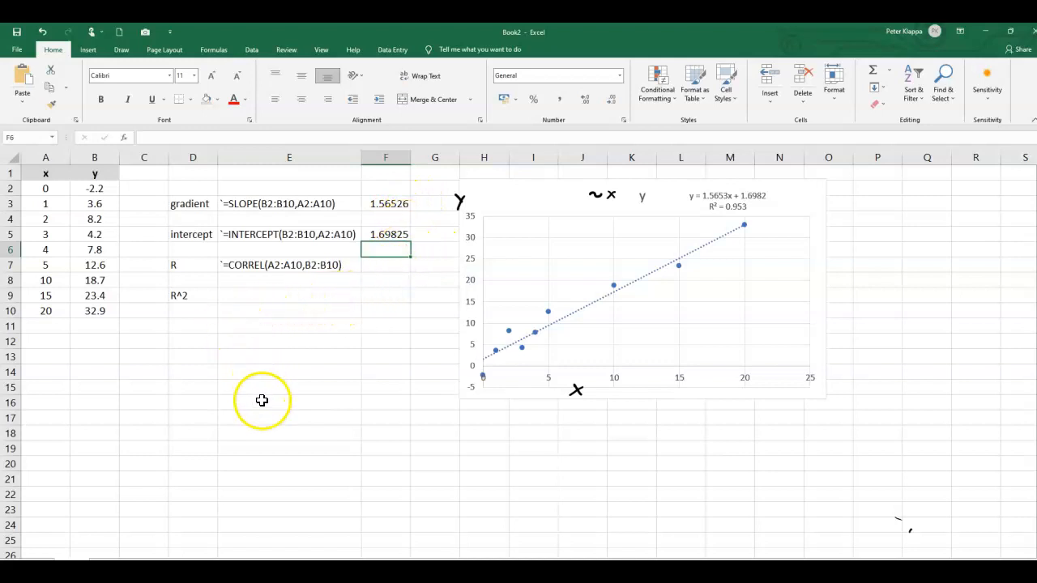
pyautogui.moveTo(217, 424)
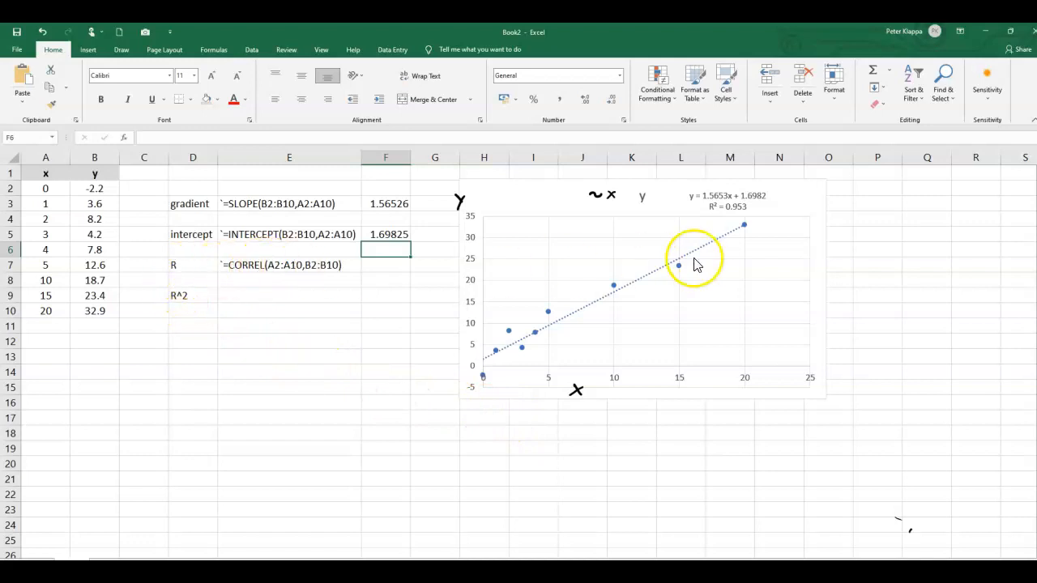
pyautogui.moveTo(323, 266)
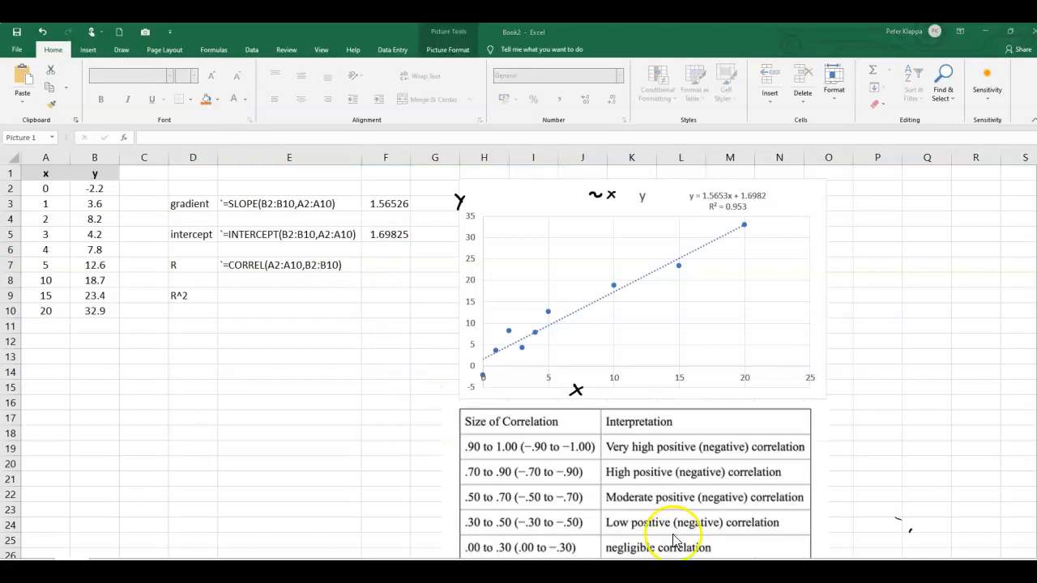
pyautogui.moveTo(688, 472)
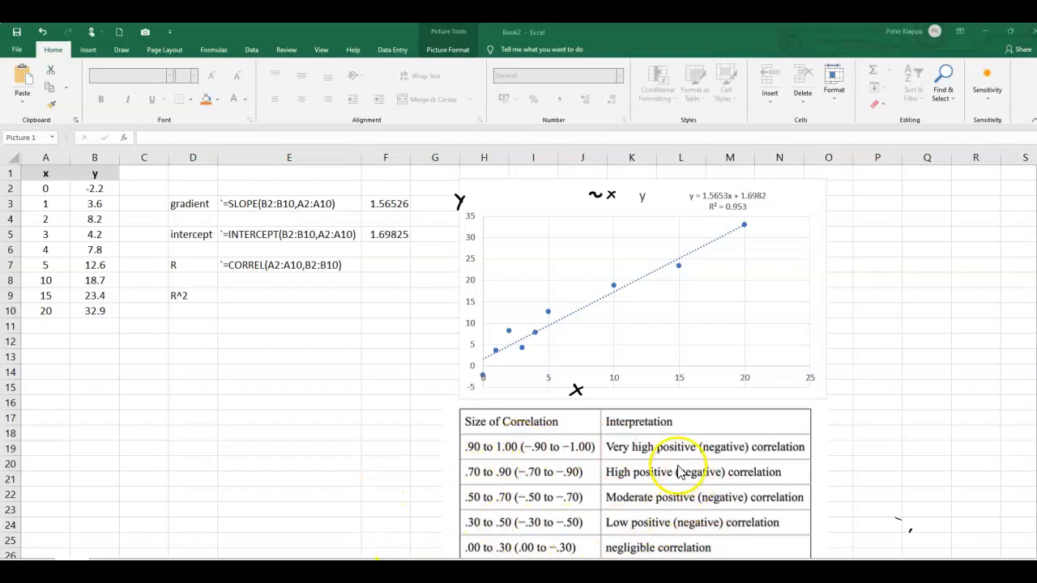
pyautogui.moveTo(522, 448)
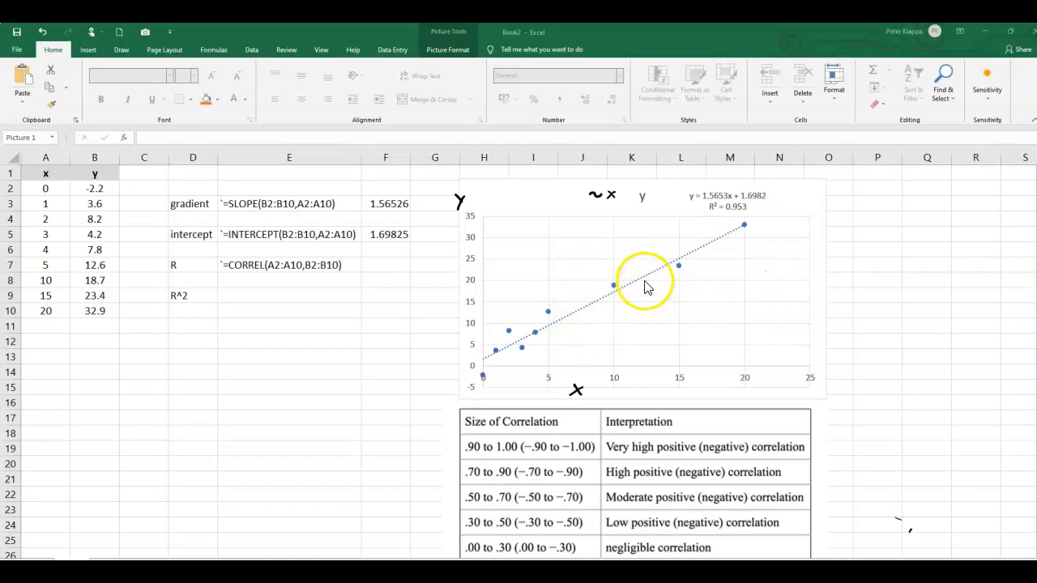
pyautogui.moveTo(489, 361)
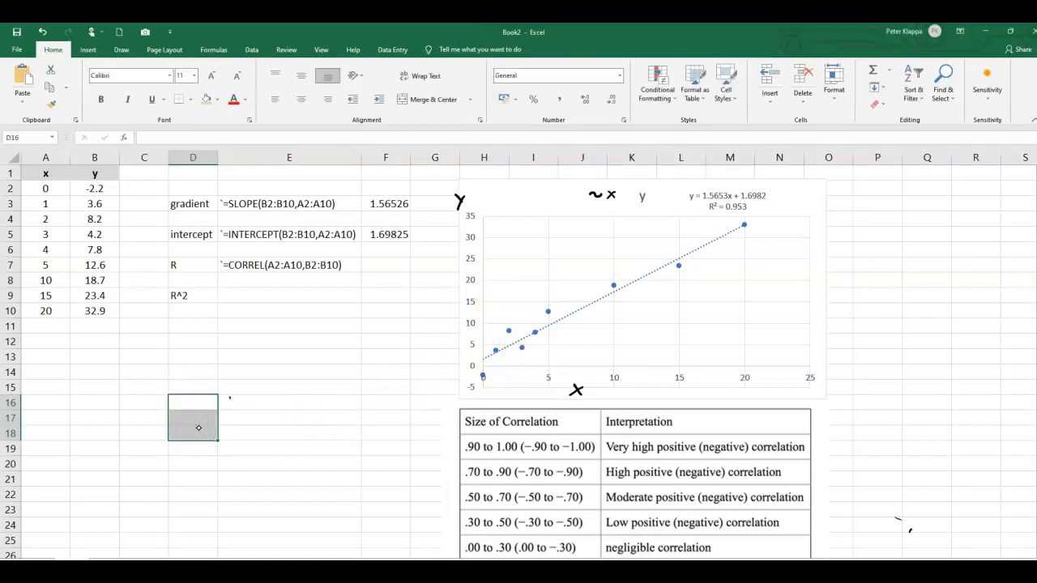
# - Hand-draw rising (+ve R), falling (−ve R) and flat trend sketches below the formulas
pyautogui.moveTo(231, 405); pyautogui.dragTo(279, 429)
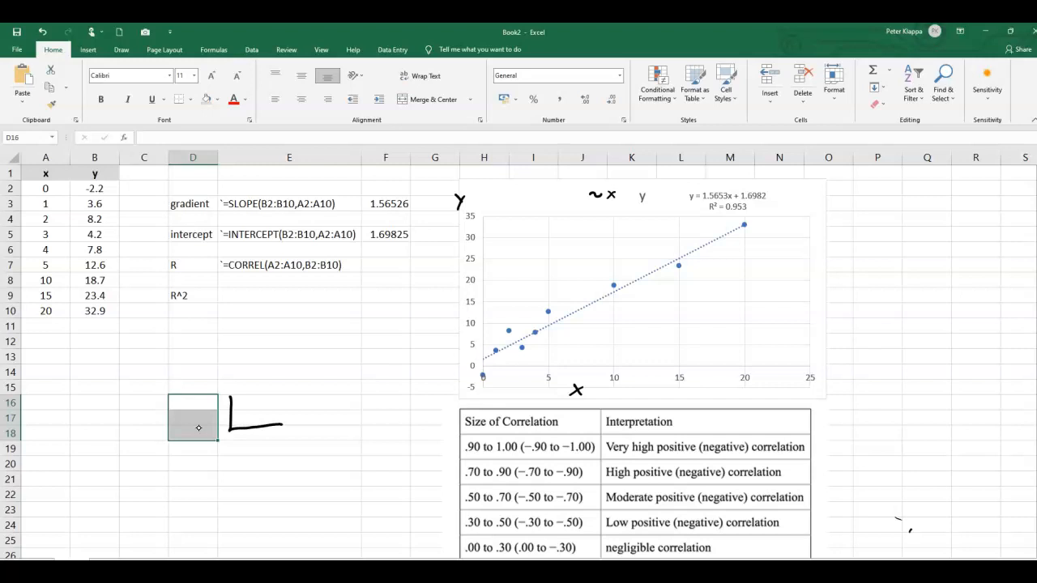
pyautogui.moveTo(240, 418); pyautogui.dragTo(276, 395)
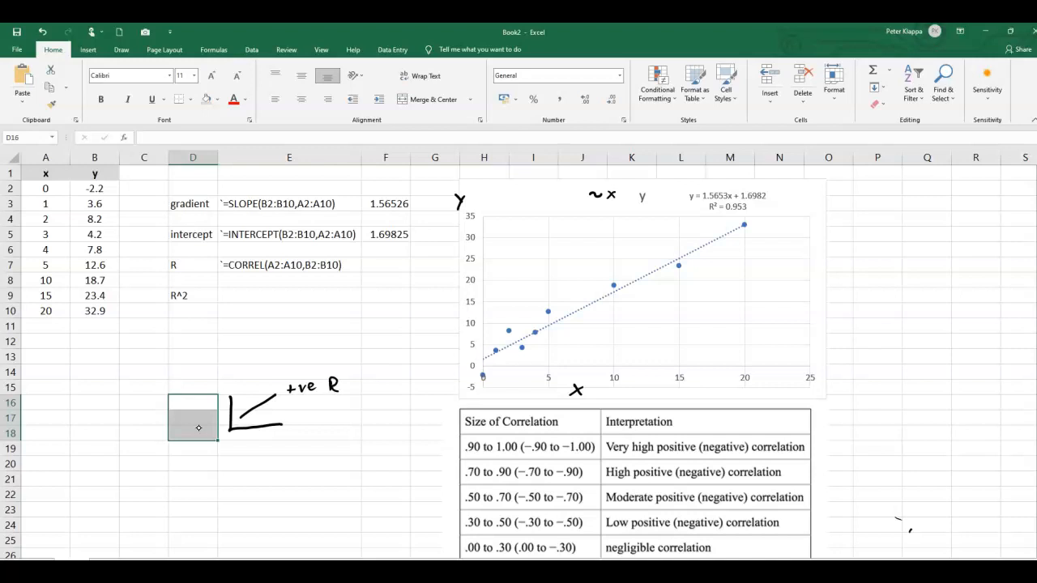
pyautogui.moveTo(230, 449); pyautogui.dragTo(287, 476)
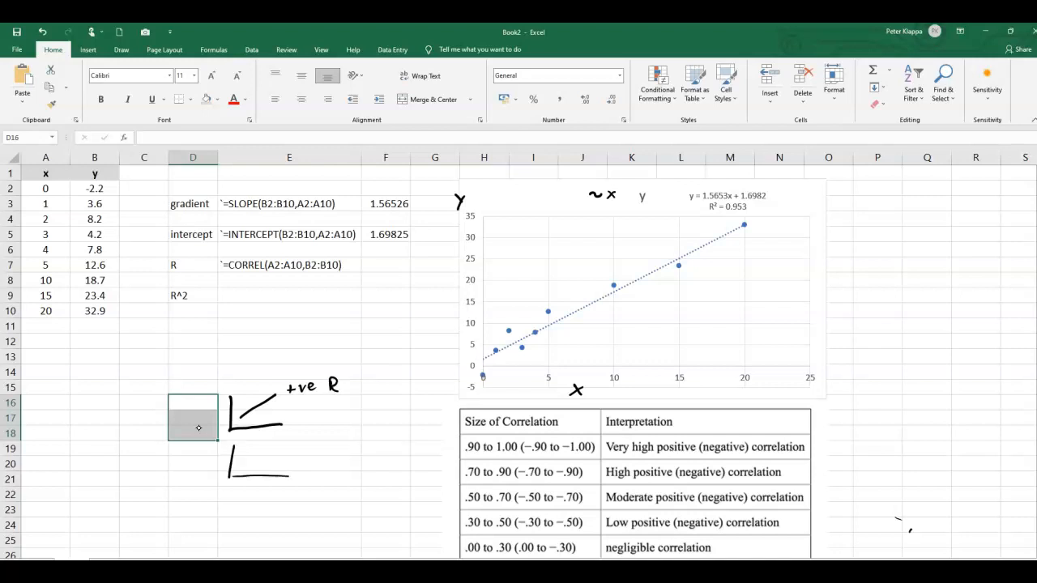
pyautogui.moveTo(231, 474); pyautogui.dragTo(274, 449)
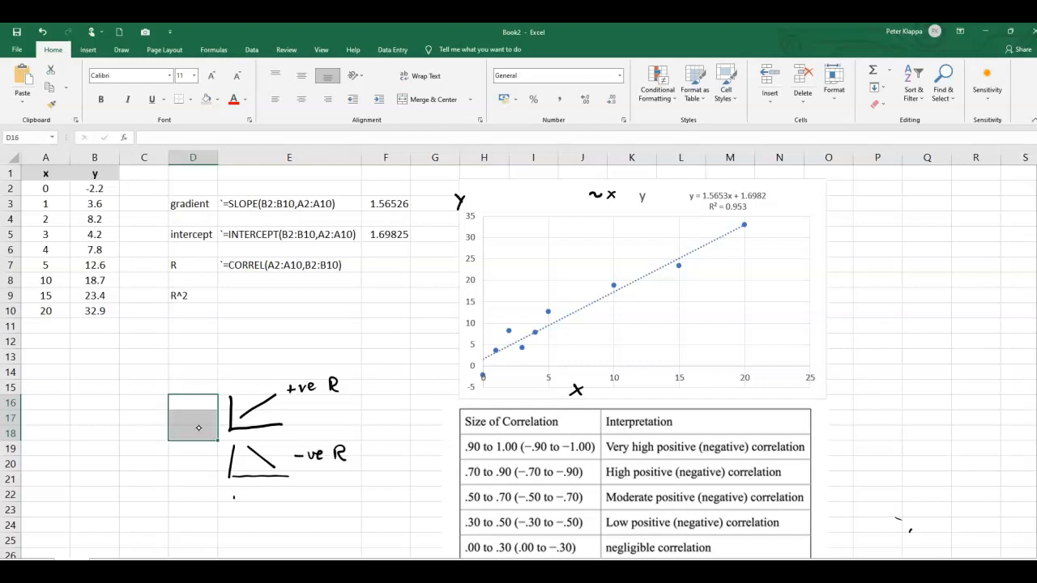
pyautogui.moveTo(235, 494); pyautogui.dragTo(287, 518)
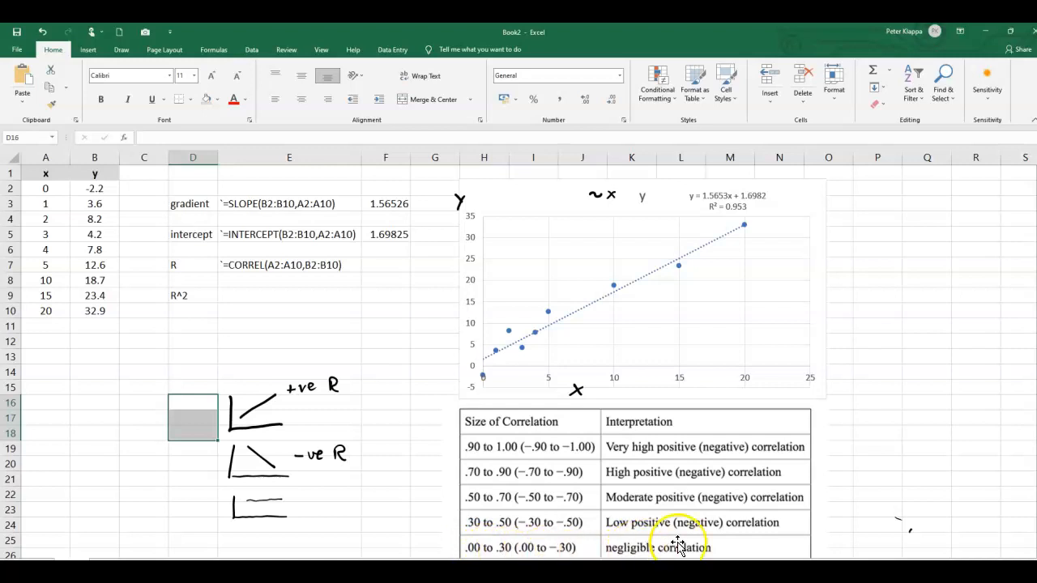
pyautogui.moveTo(423, 537)
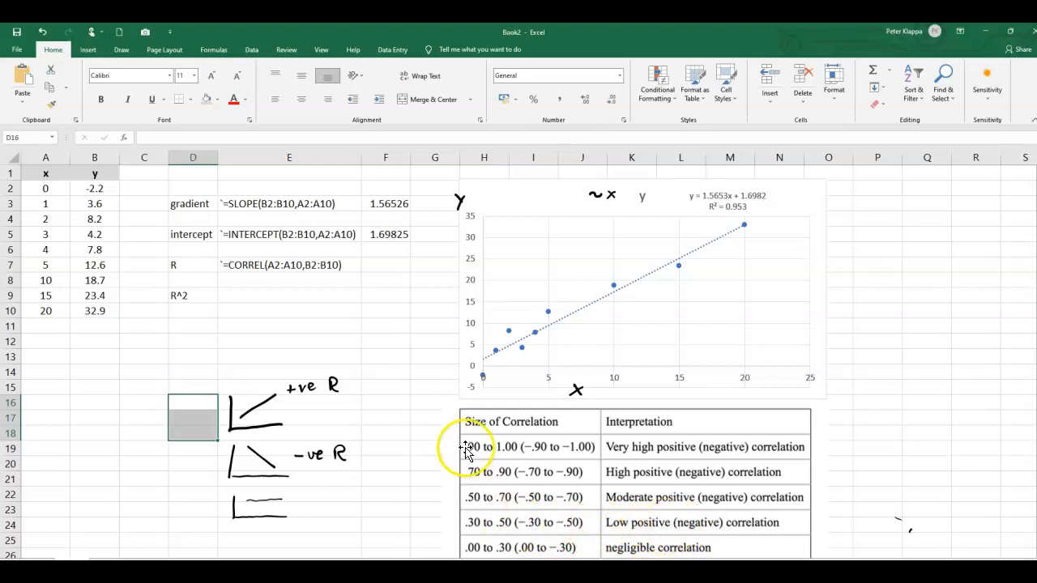
pyautogui.moveTo(518, 511)
pyautogui.write('=')
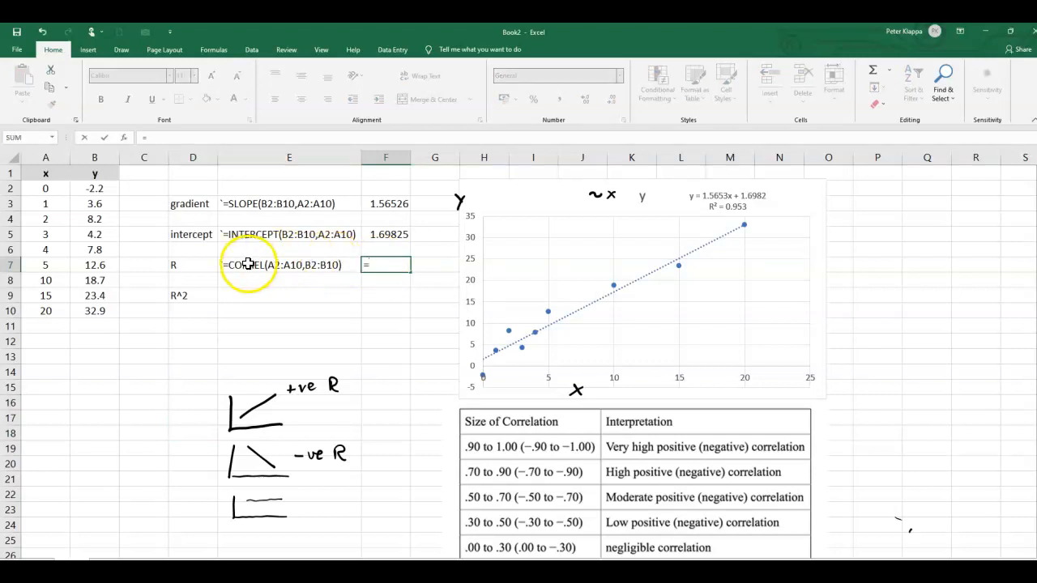
# - Enter =CORREL(B2:B10,A2:A10) in F7, returning R = 0.97619
pyautogui.write('co')
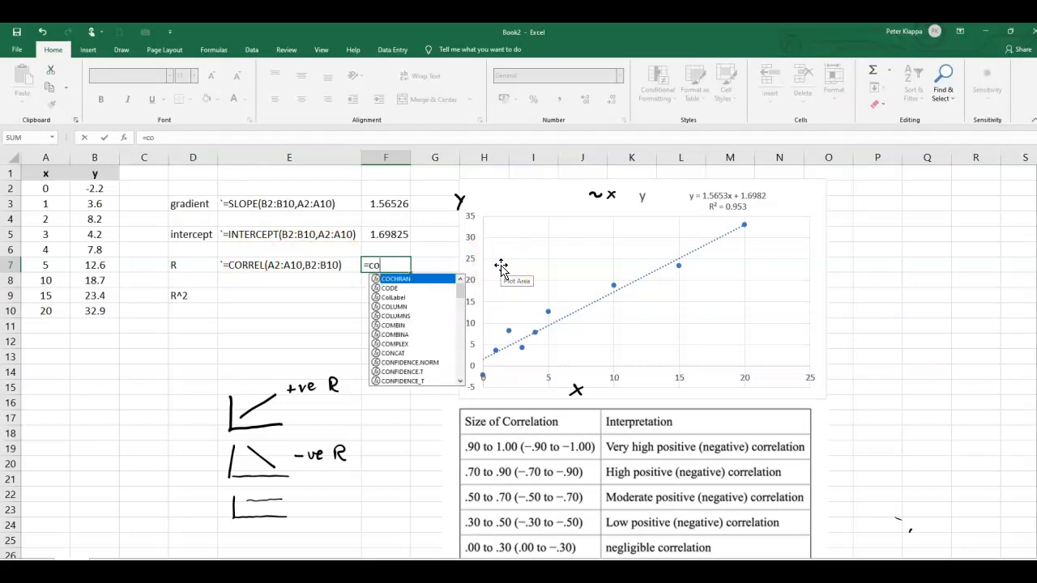
pyautogui.write('rr')
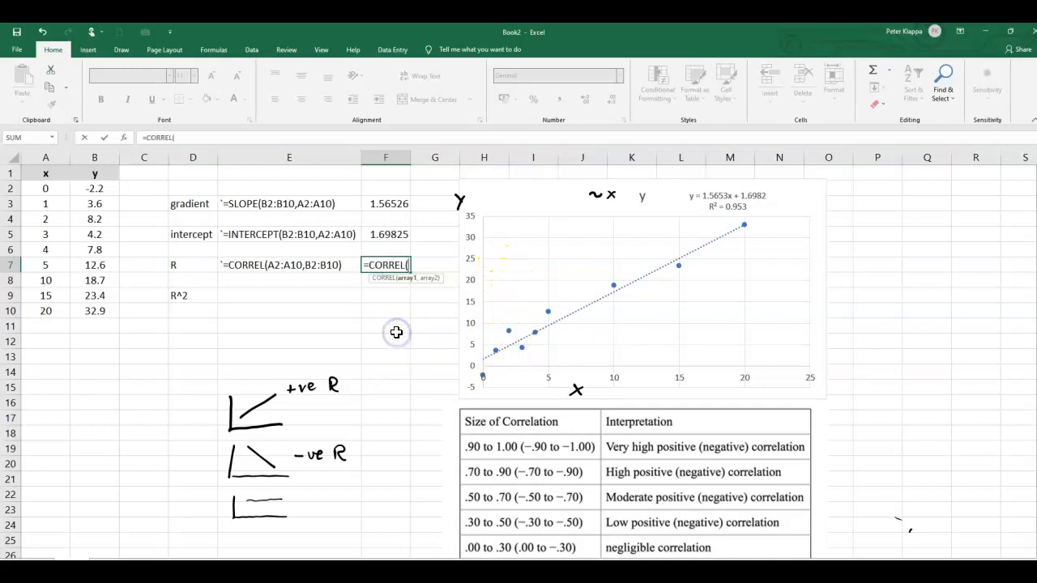
pyautogui.moveTo(72, 209)
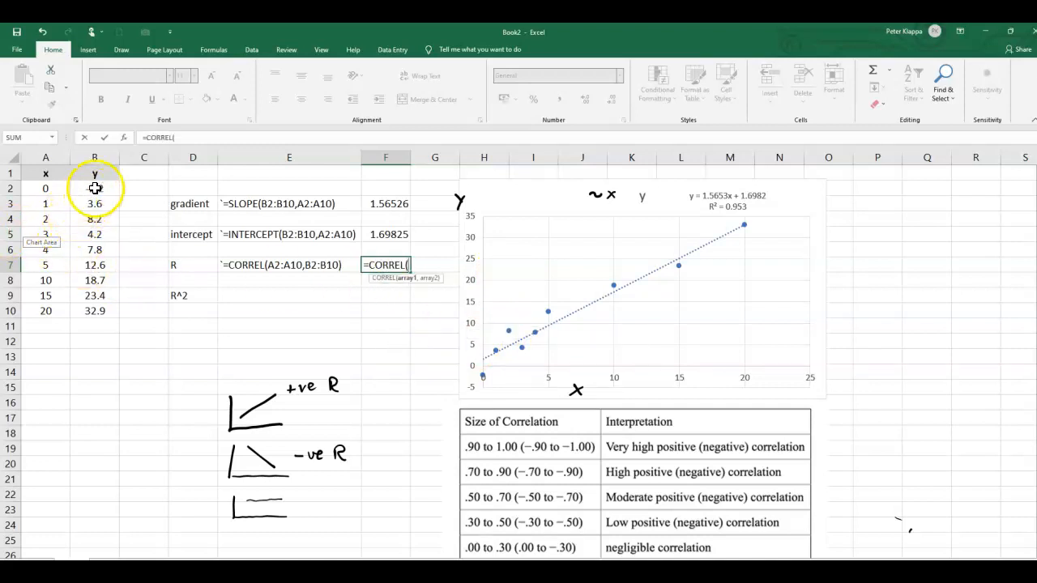
pyautogui.moveTo(95, 189); pyautogui.dragTo(95, 310)
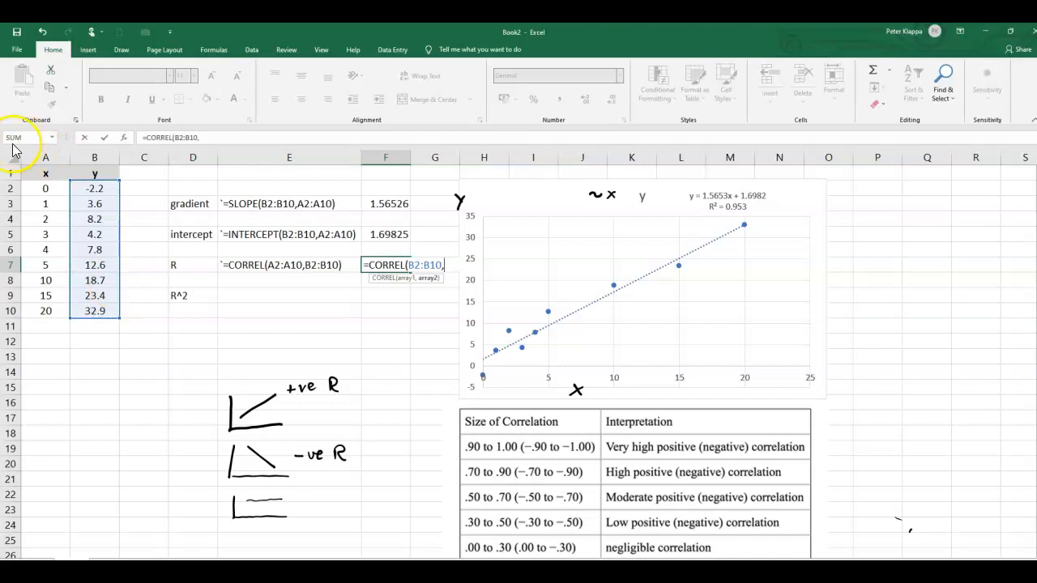
pyautogui.click(46, 188)
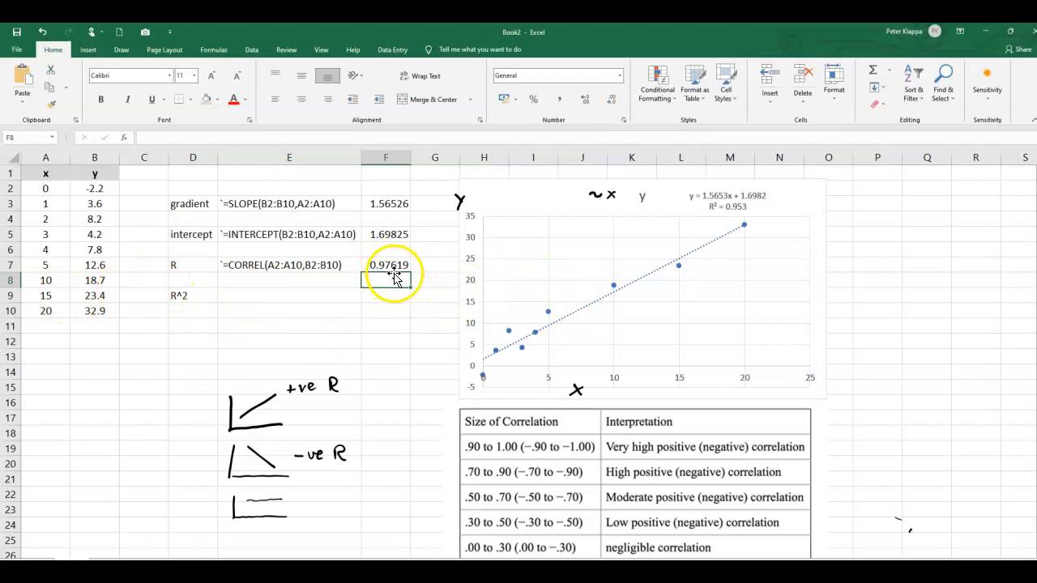
pyautogui.moveTo(482, 312)
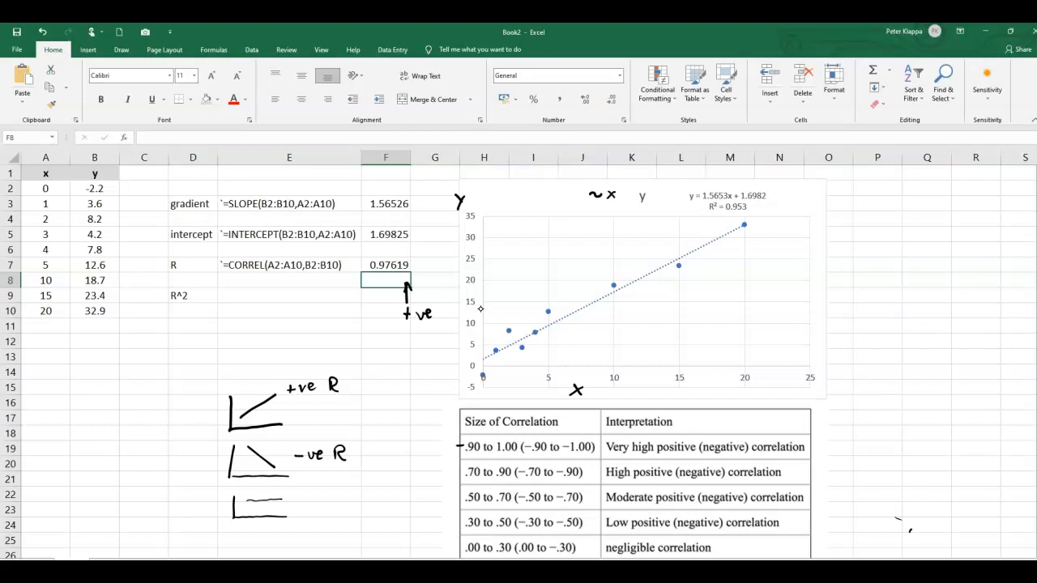
# - Draw a +ve note linking the R value to the .90 to 1.00 correlation row
pyautogui.moveTo(412, 339); pyautogui.dragTo(460, 447)
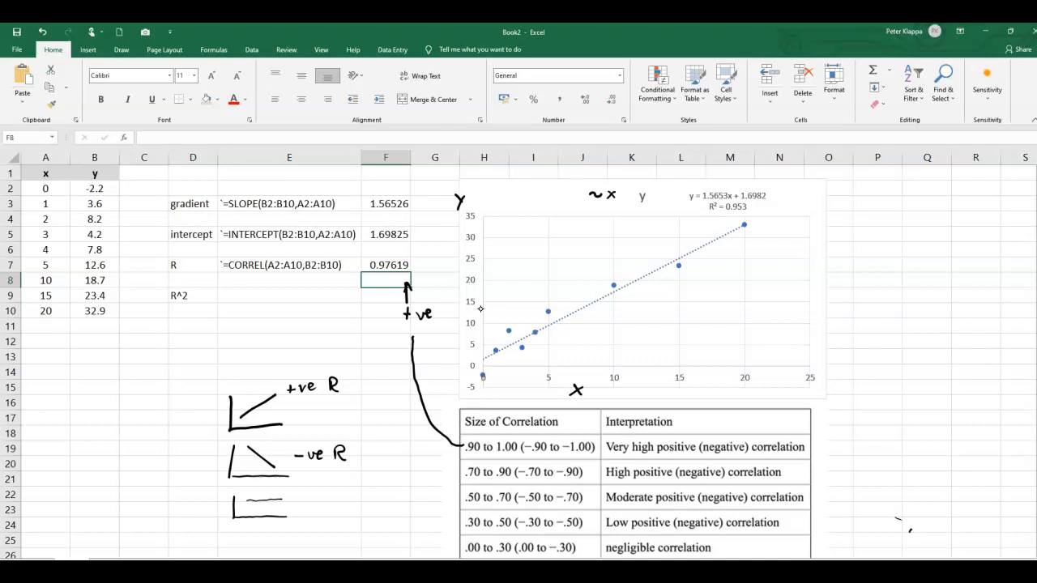
pyautogui.click(289, 295)
pyautogui.write('=')
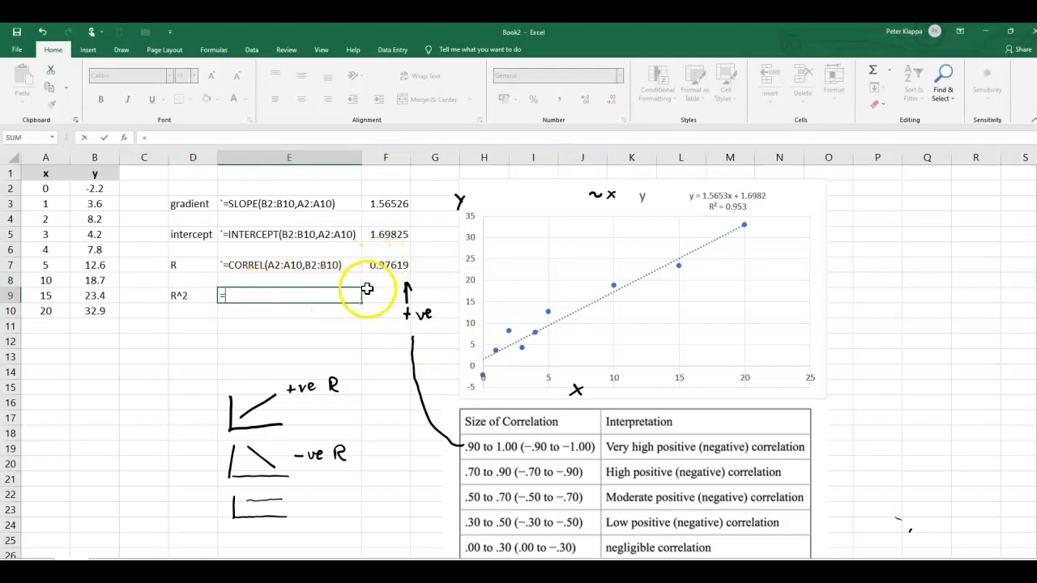
# - Square the R value with =F7^2 to get 0.952955563, noting 95.3% prediction
pyautogui.click(386, 264)
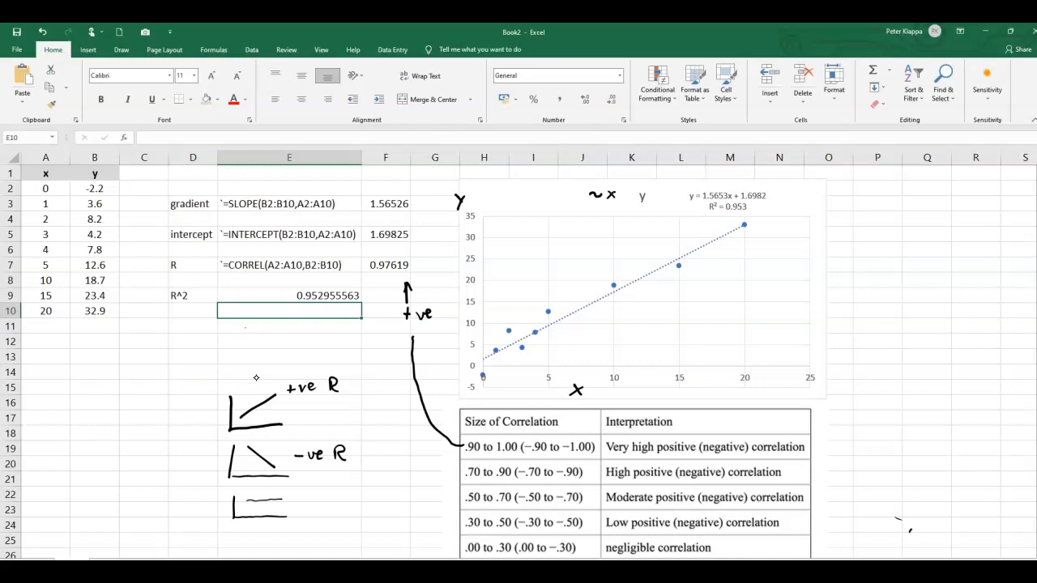
pyautogui.write('95')
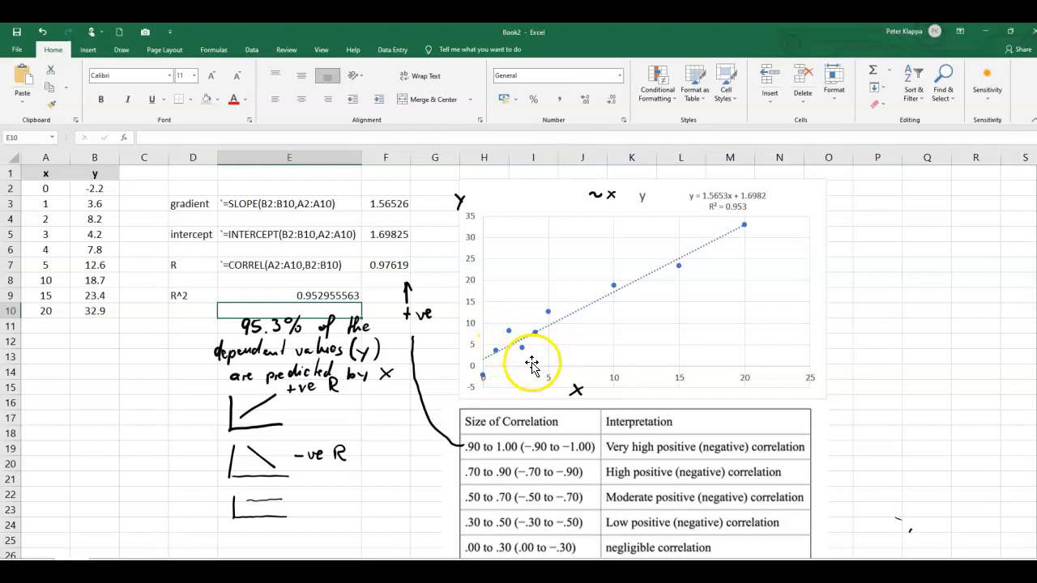
pyautogui.moveTo(581, 392)
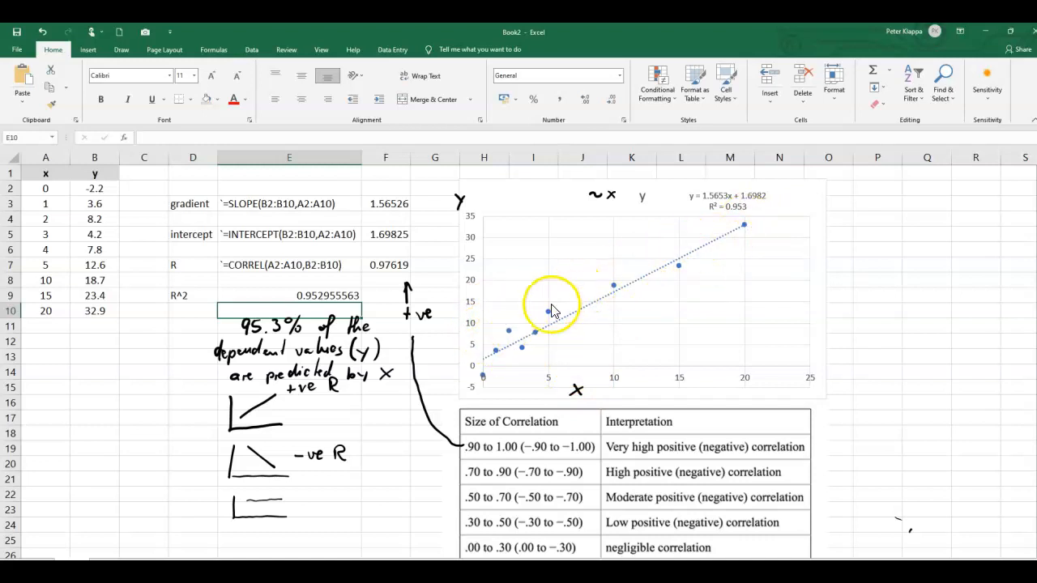
# - Handwrite '95.3% of the dependent values (y) are predicted by x' below E9 with the Draw pen
pyautogui.moveTo(553, 310); pyautogui.dragTo(514, 336)
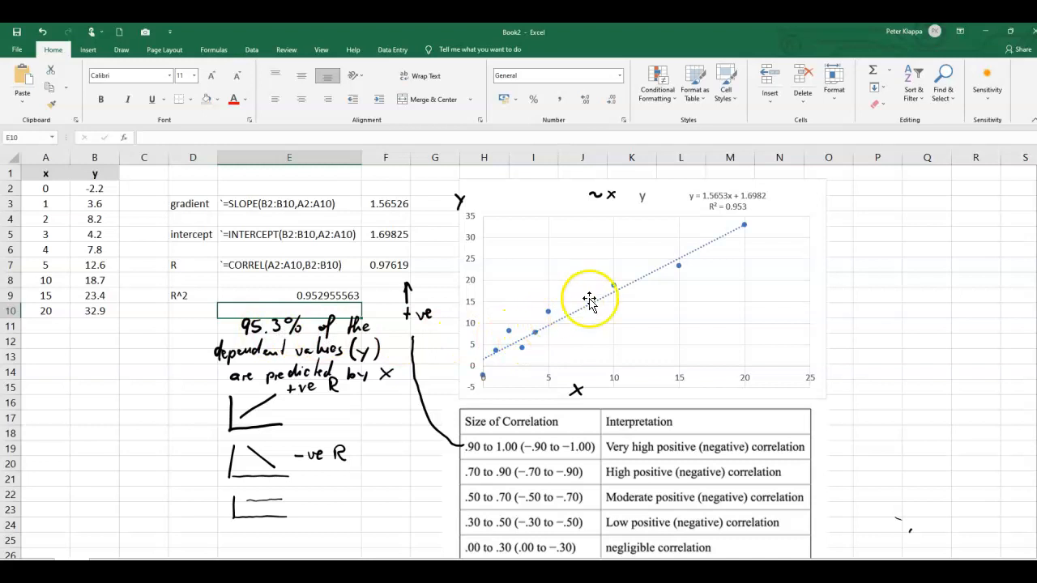
pyautogui.moveTo(398, 381)
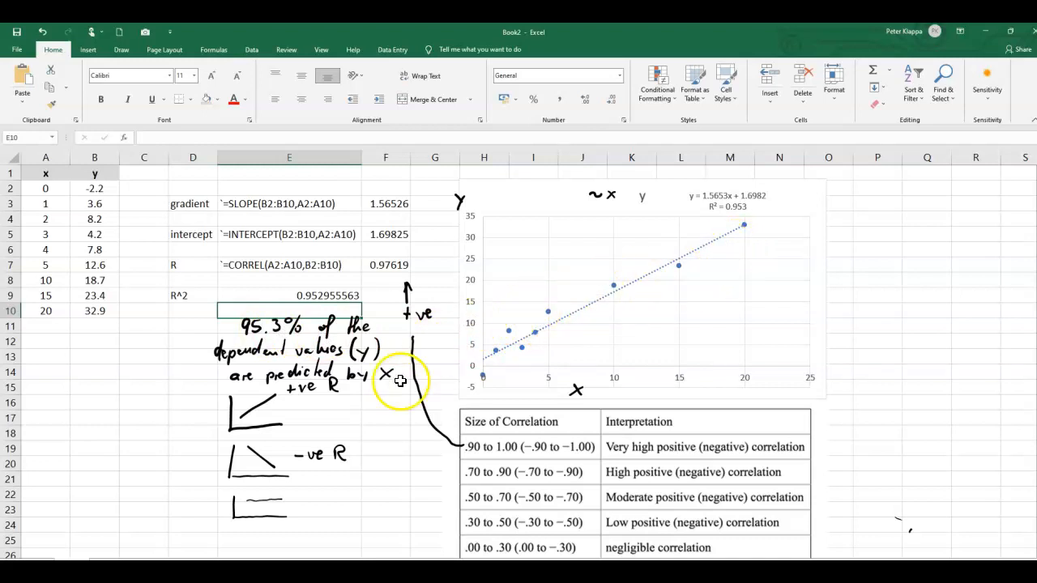